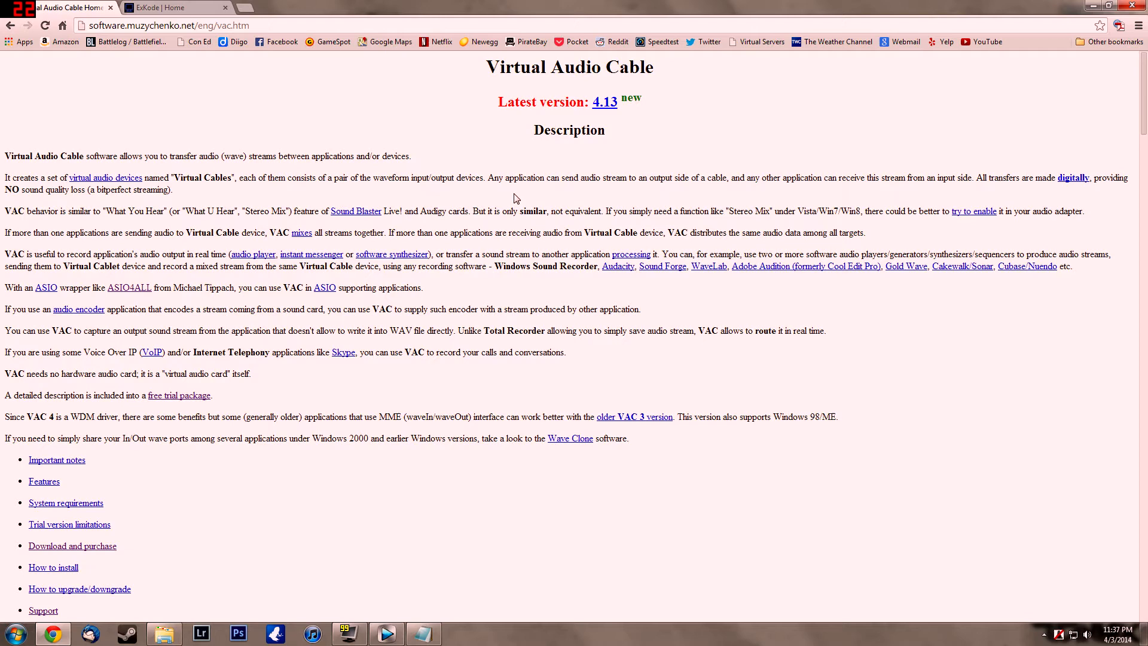
pyautogui.moveTo(617, 371)
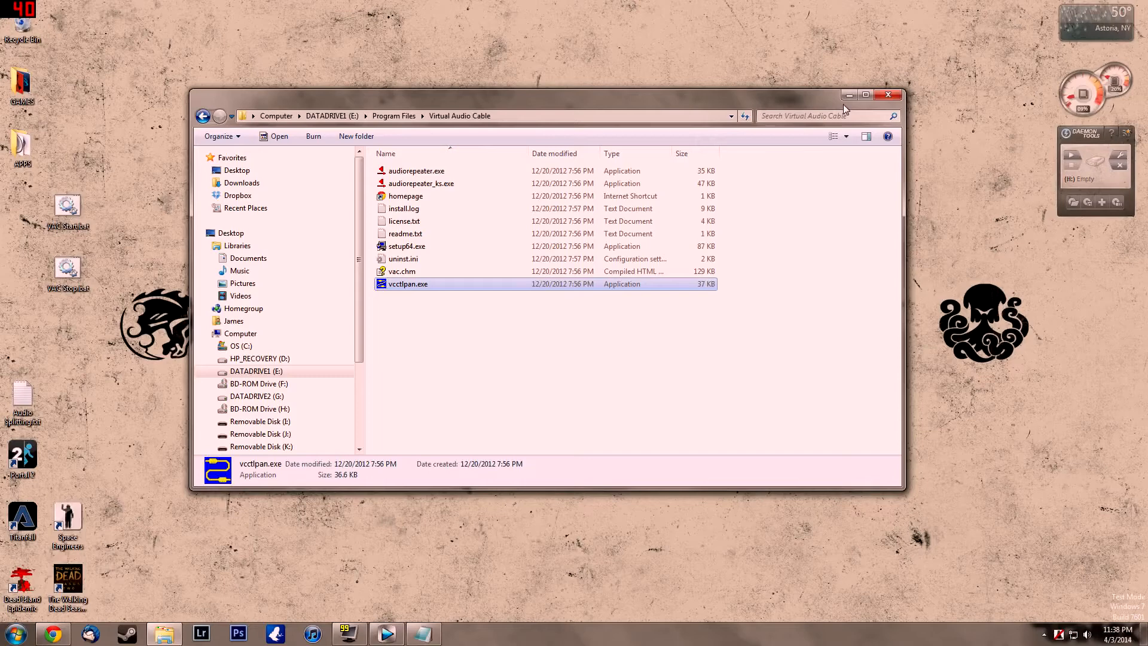
# - Maximize the Explorer window showing the Virtual Audio Cable folder with vcctlpan.exe
pyautogui.click(867, 95)
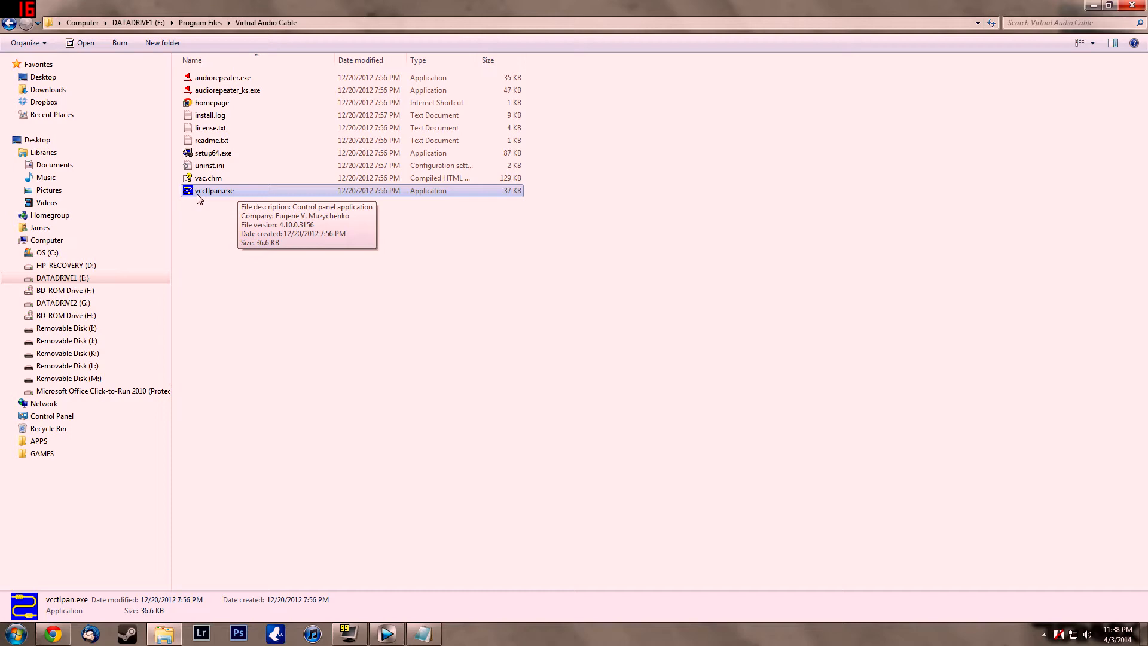
# - Launch vcctlpan.exe, review the three virtual cables in the control panel, then minimize it
pyautogui.doubleClick(214, 190)
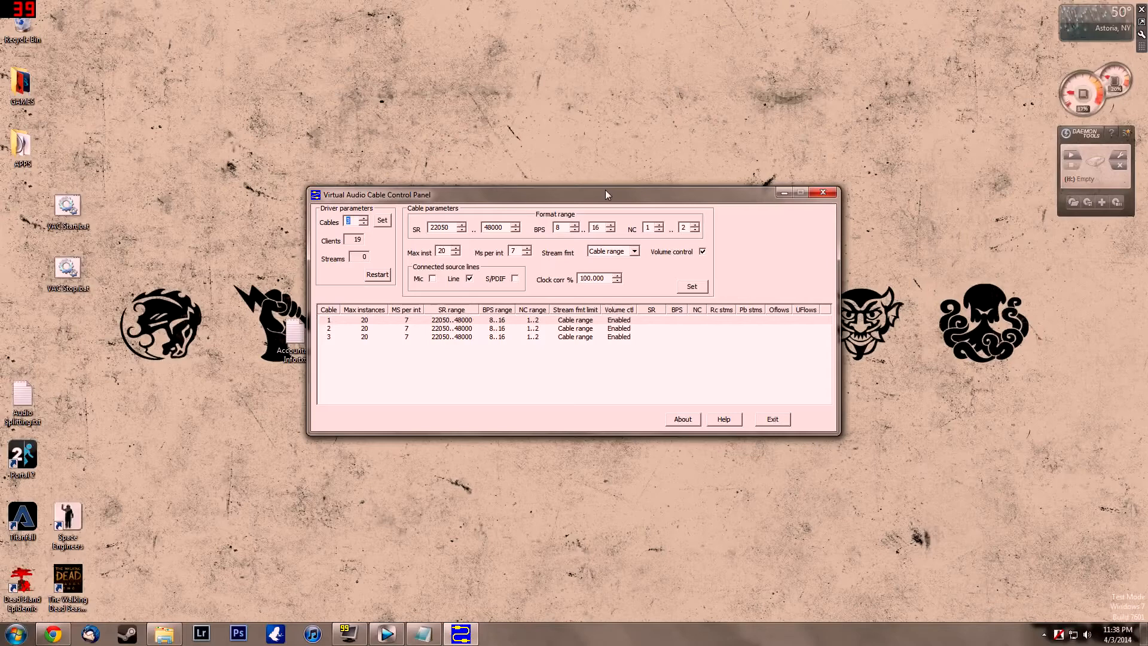
pyautogui.moveTo(606, 194); pyautogui.dragTo(564, 103)
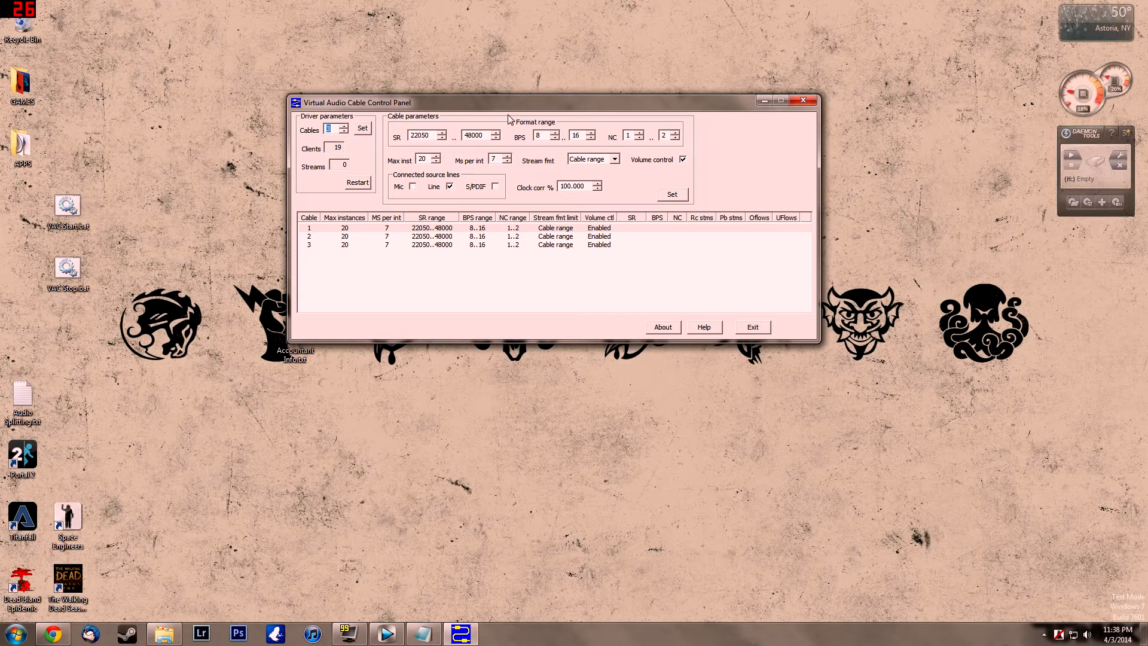
pyautogui.moveTo(511, 154)
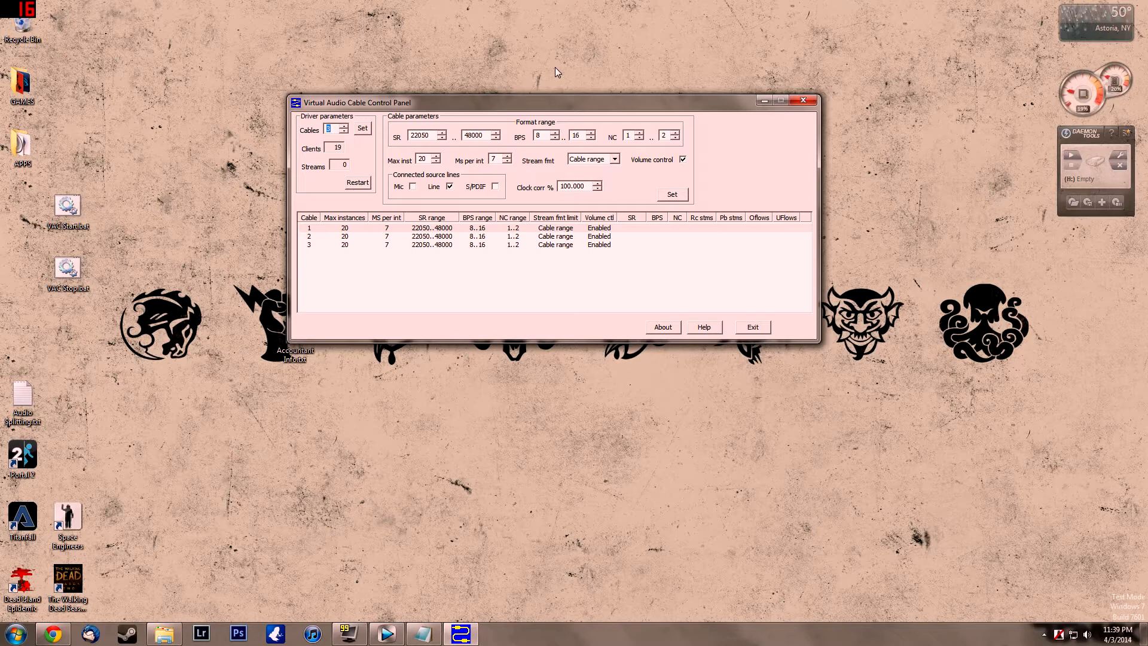
pyautogui.moveTo(547, 59)
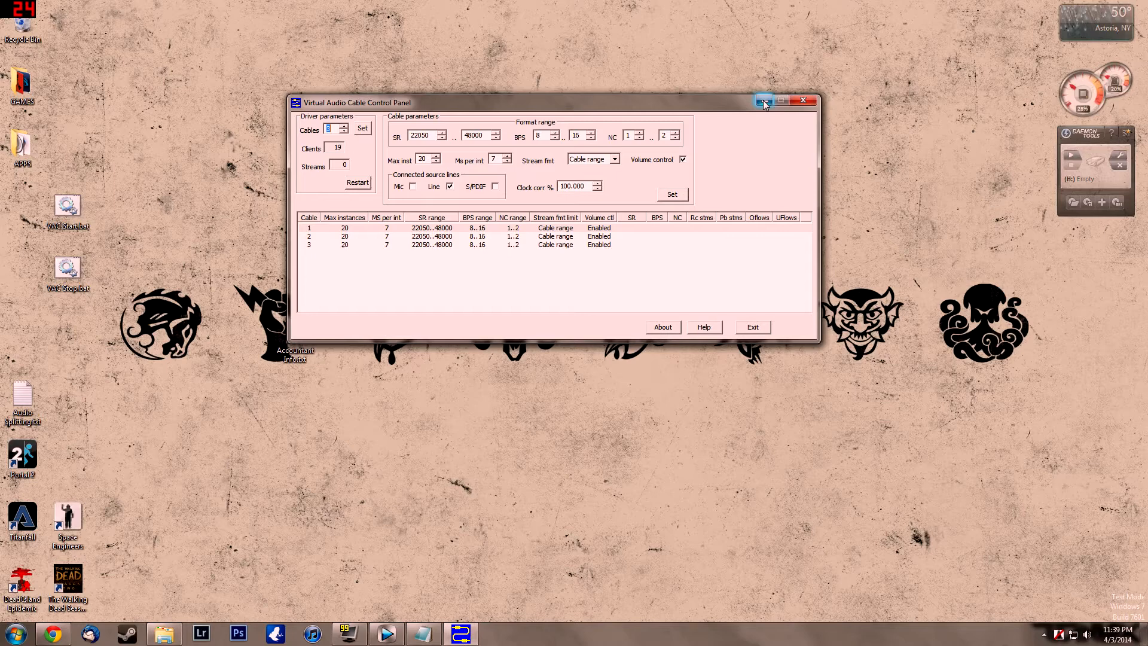
pyautogui.click(804, 100)
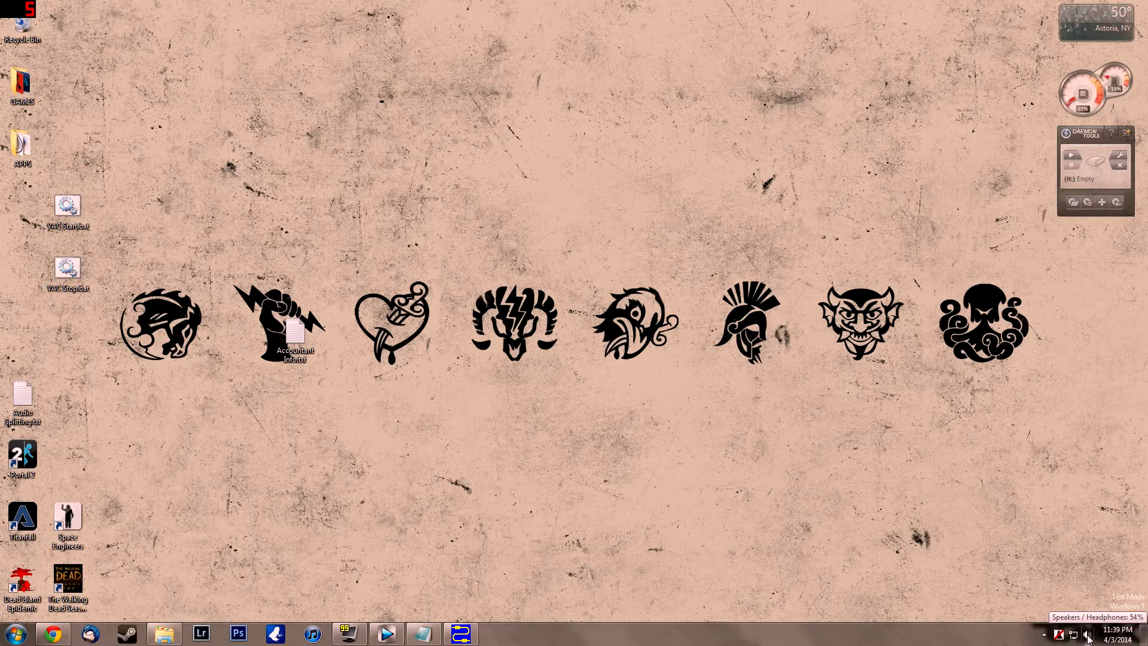
pyautogui.moveTo(1089, 634)
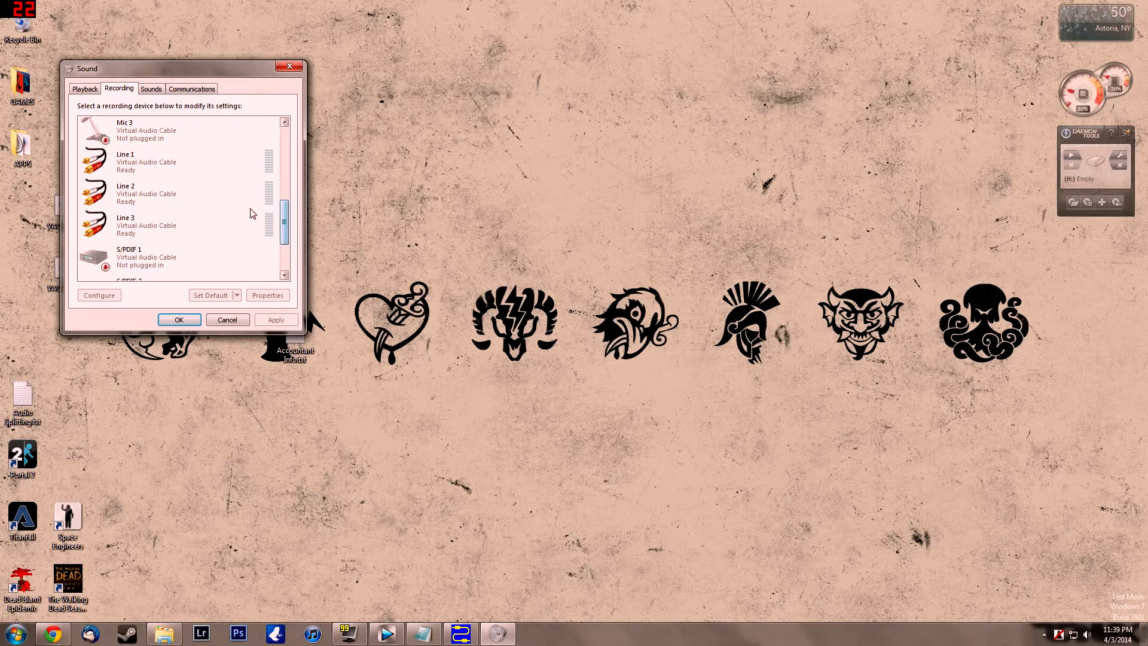
# - Check in Windows Sound Recording devices that Line 1, Line 2 and Line 3 show Ready
pyautogui.click(176, 225)
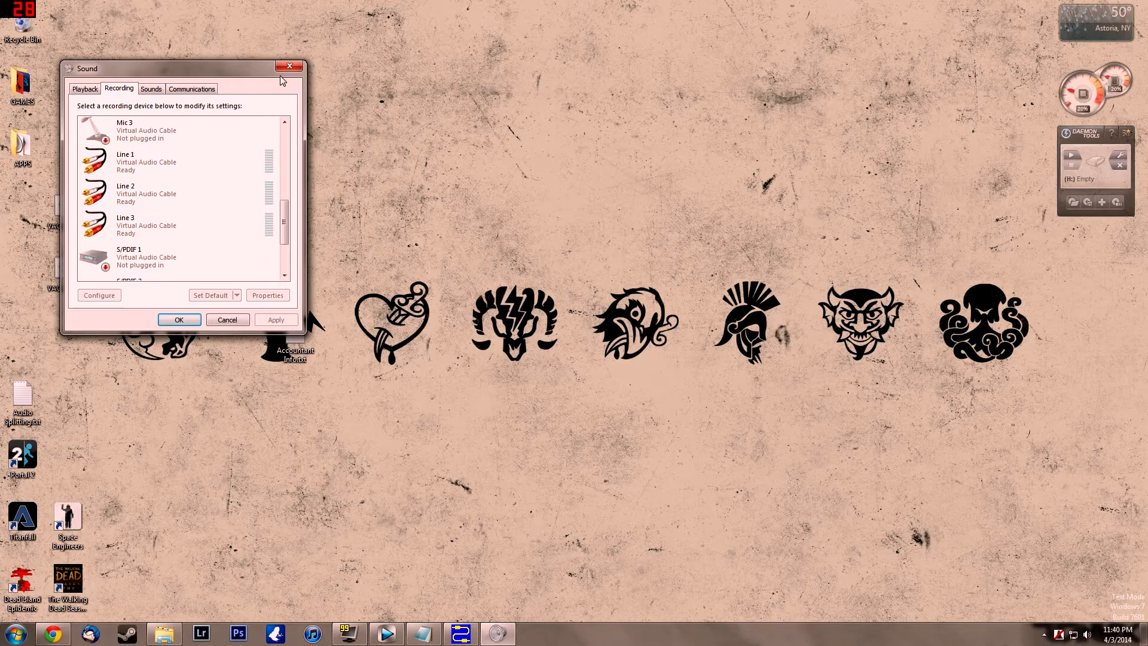
pyautogui.click(179, 193)
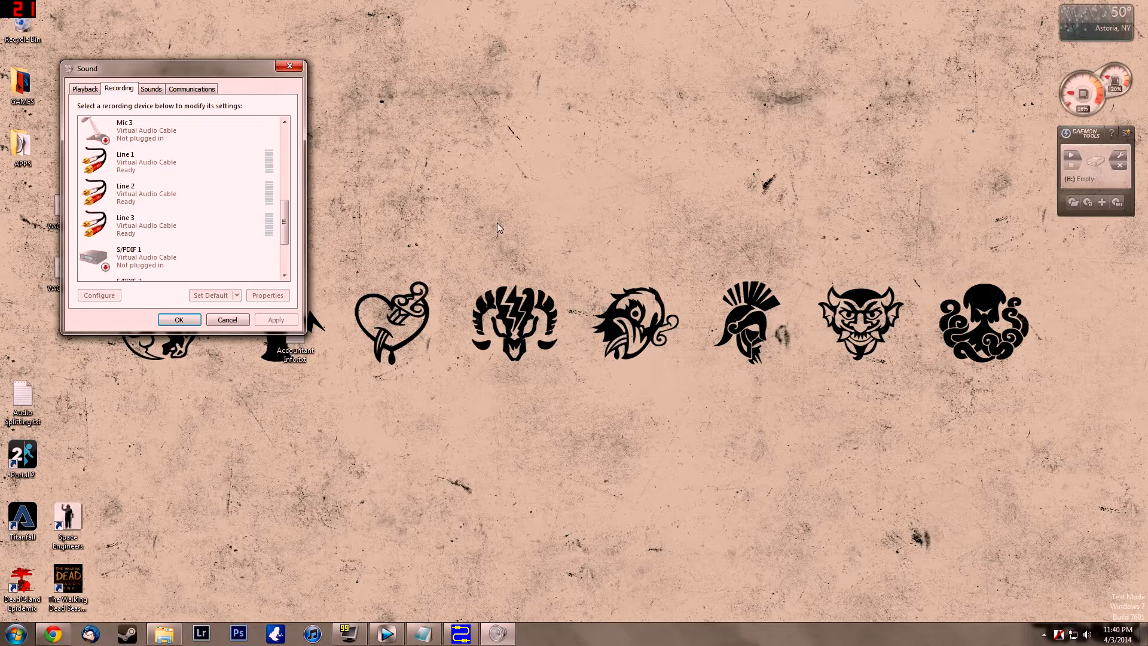
pyautogui.click(146, 225)
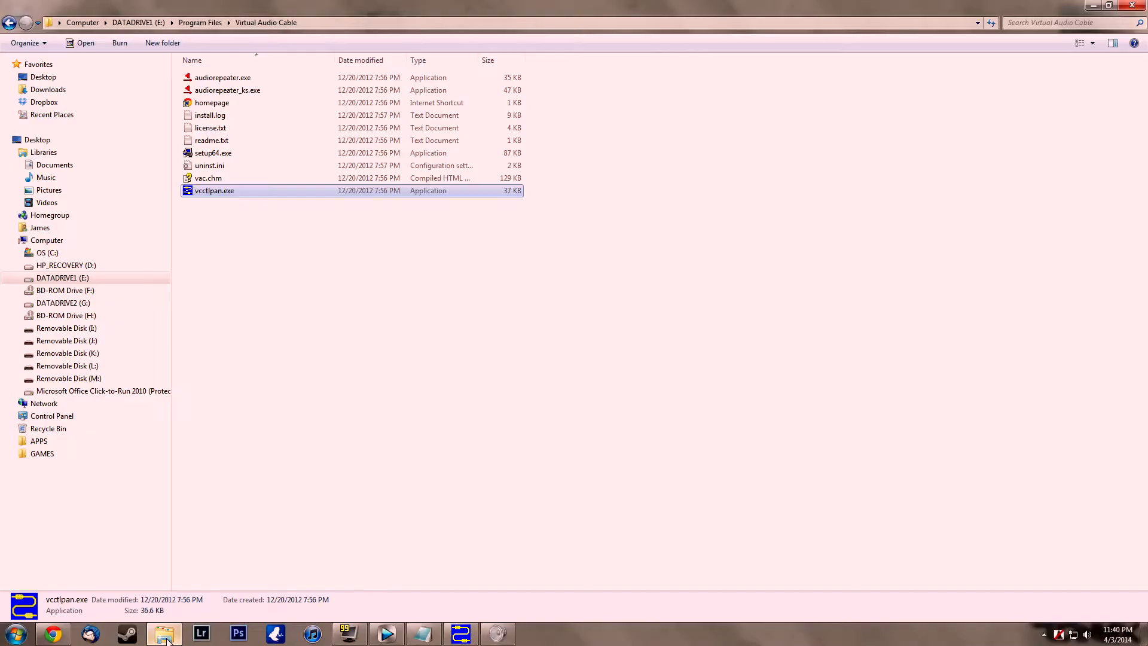
# - Launch audiorepeater.exe from the Virtual Audio Cable folder, showing Audio Repeater 1.24
pyautogui.click(223, 77)
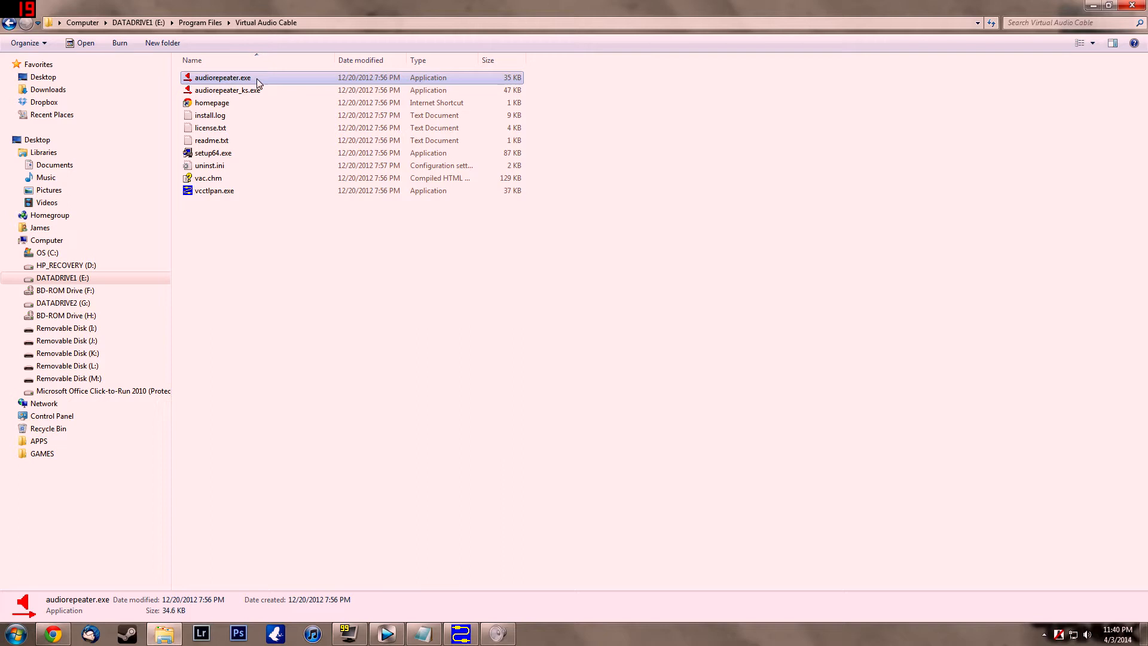
pyautogui.click(227, 90)
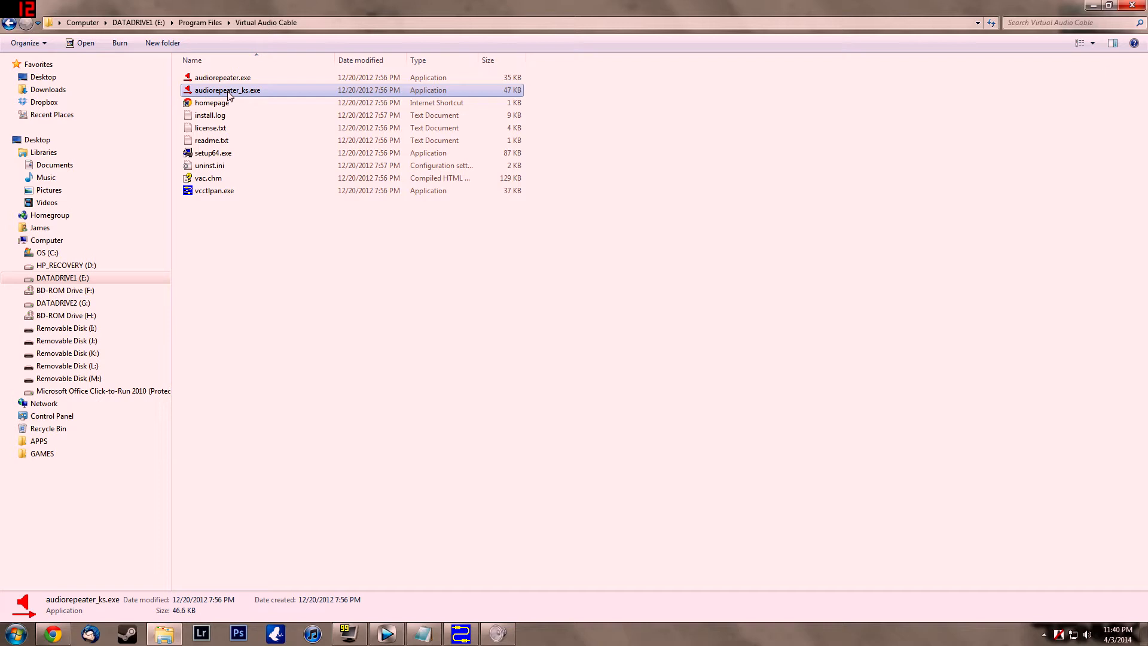
pyautogui.doubleClick(222, 76)
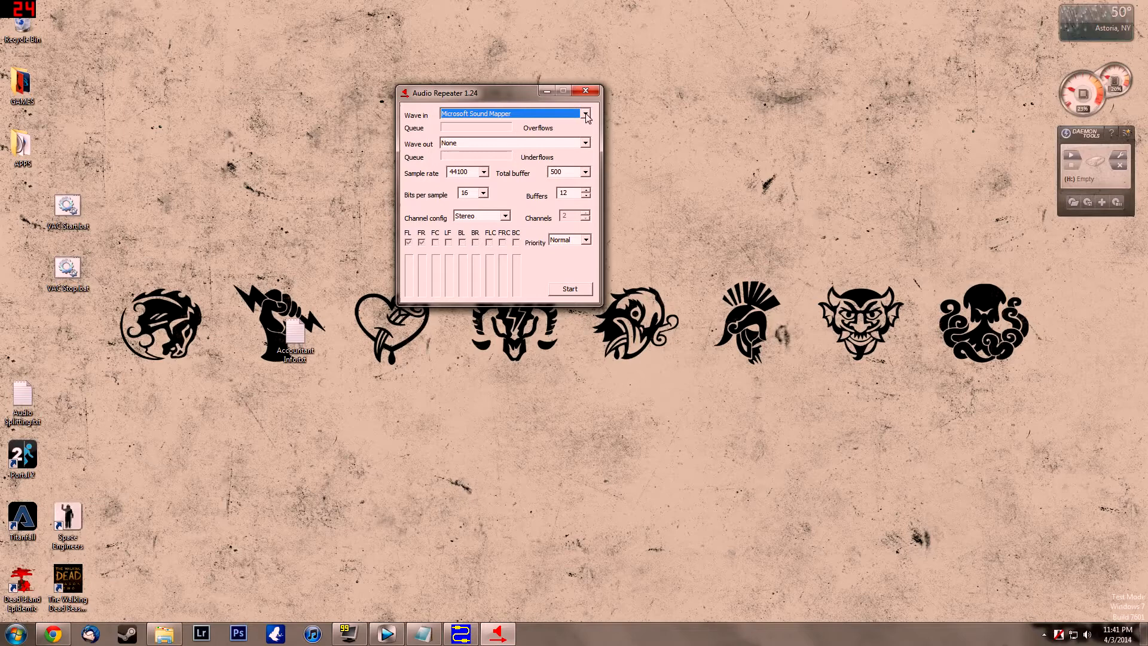
# - Review the blank repeater's Wave out and Normal priority settings, then close it unconfigured
pyautogui.click(67, 207)
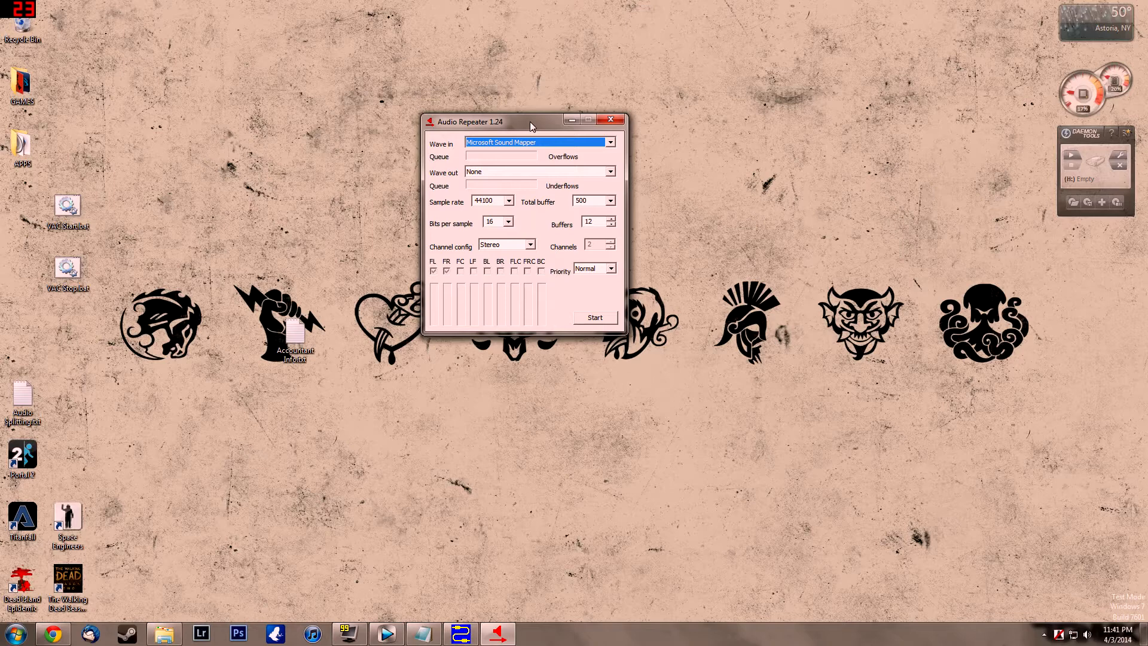
pyautogui.moveTo(191, 530)
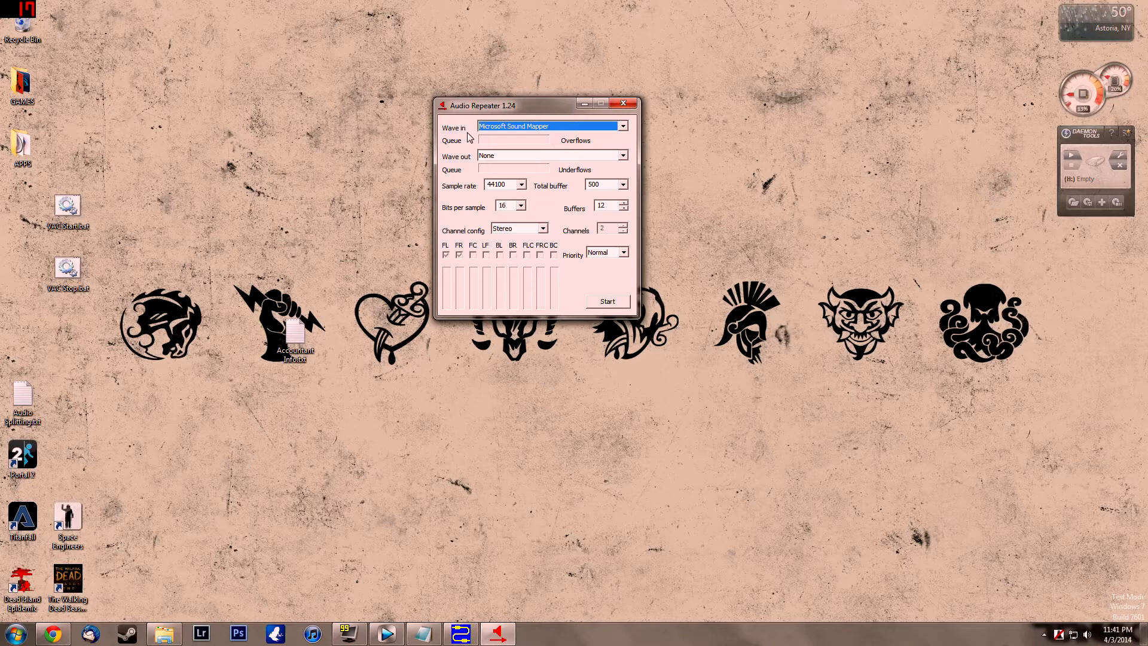
pyautogui.click(549, 155)
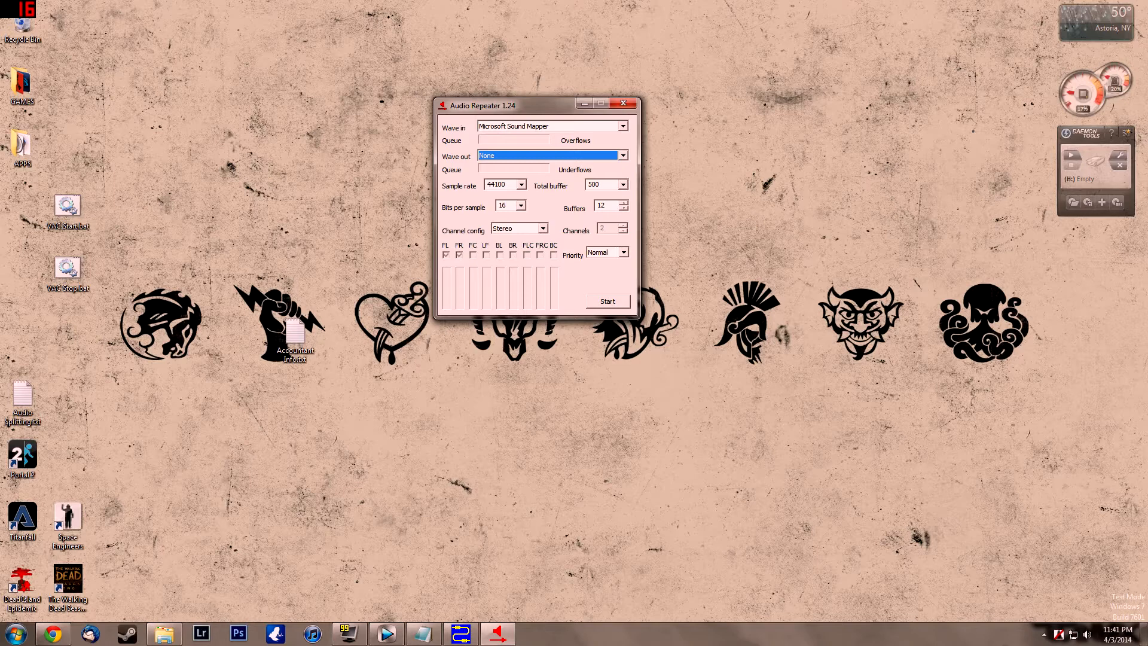
pyautogui.click(624, 252)
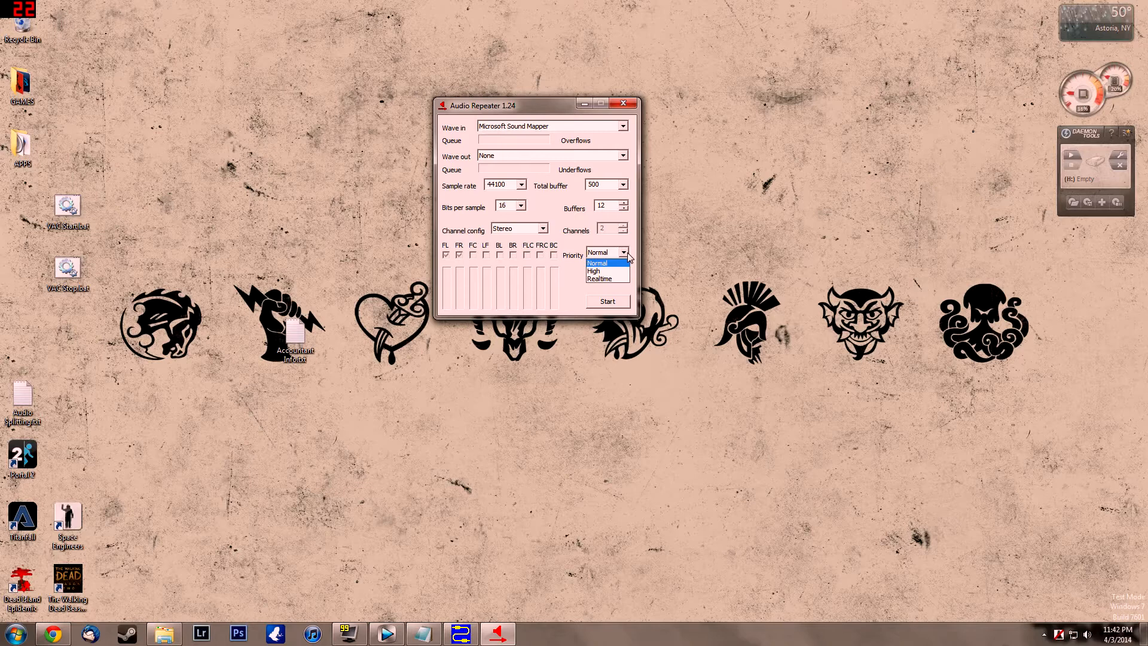
pyautogui.click(598, 263)
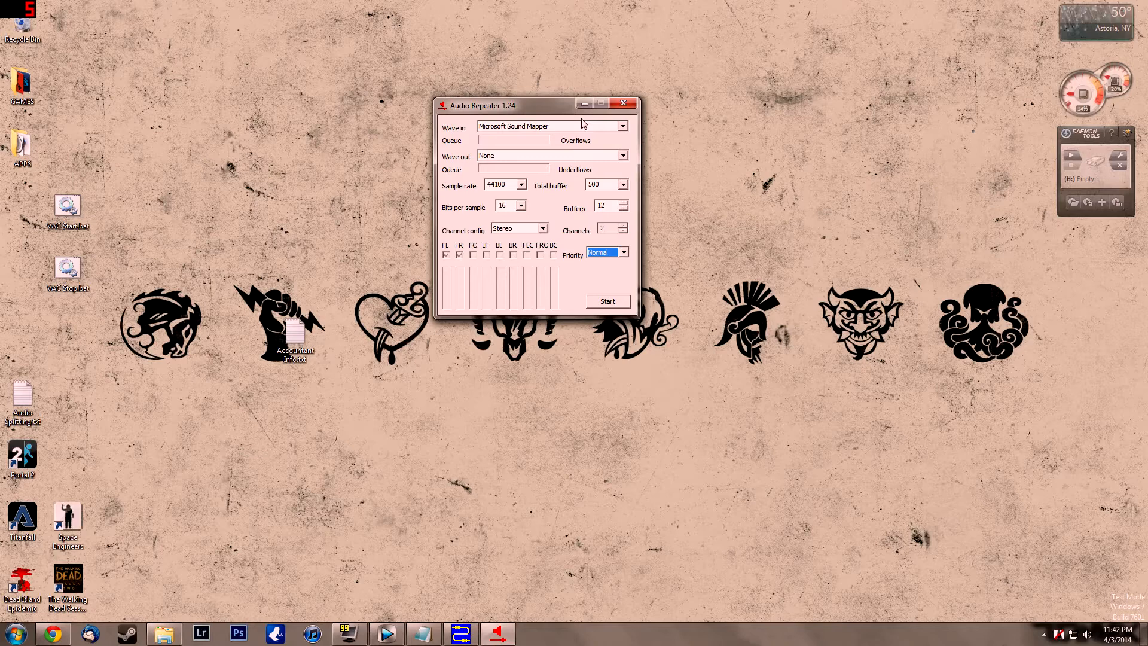
pyautogui.click(623, 126)
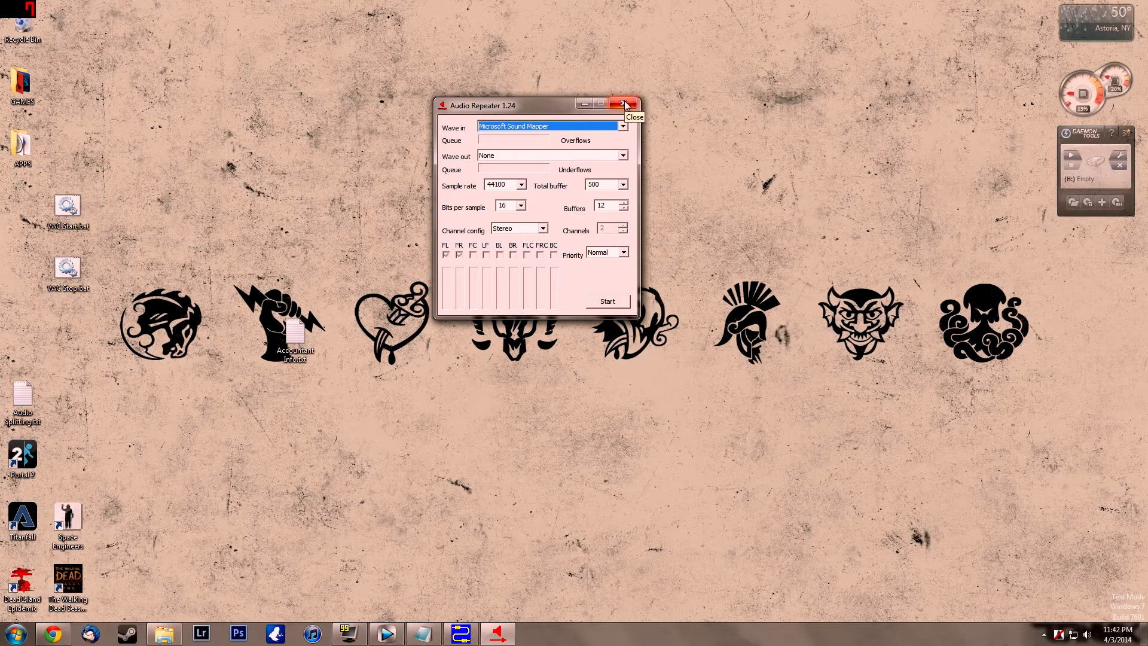
pyautogui.click(623, 105)
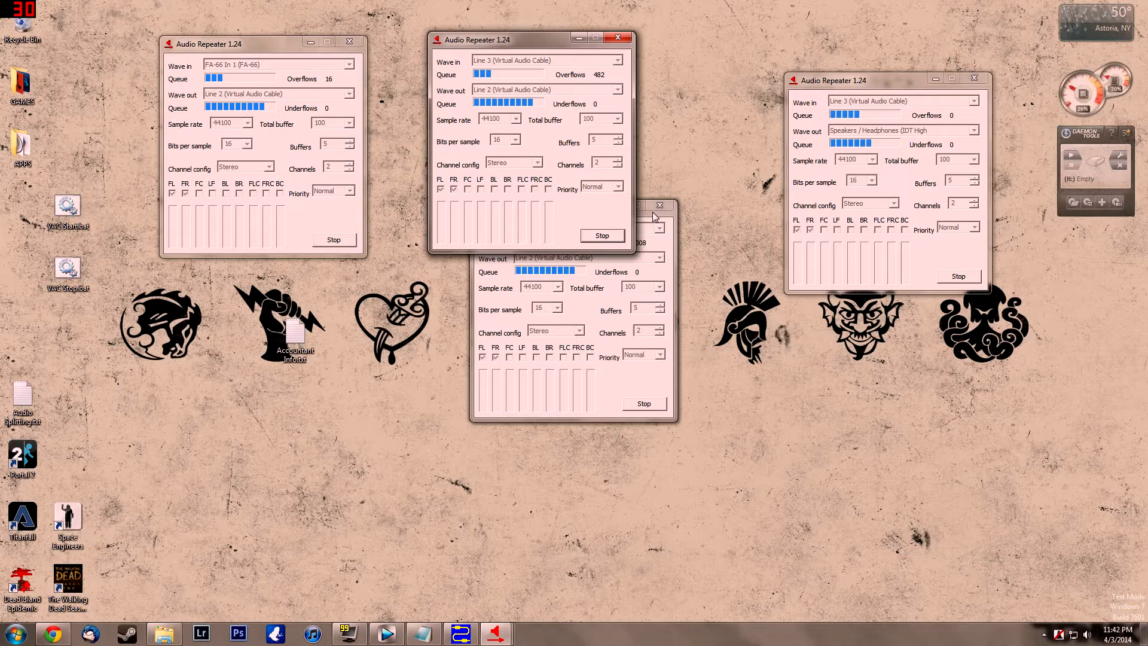
# - Stop the running repeater, leaving five stopped Audio Repeater instances arranged in two rows
pyautogui.click(334, 240)
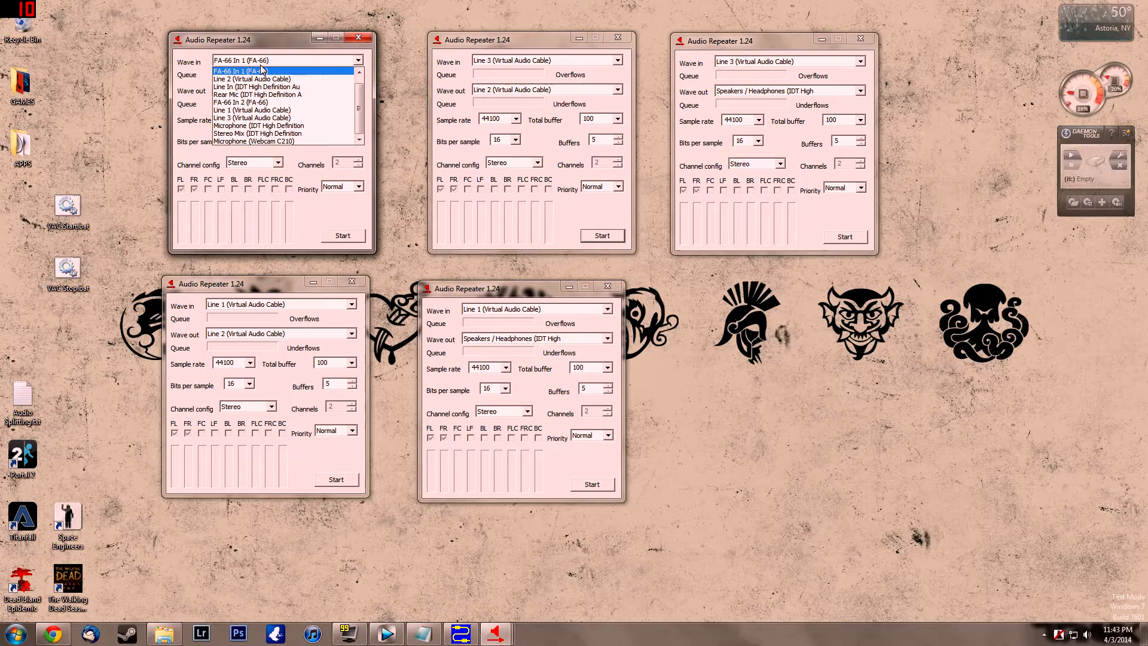
pyautogui.click(286, 60)
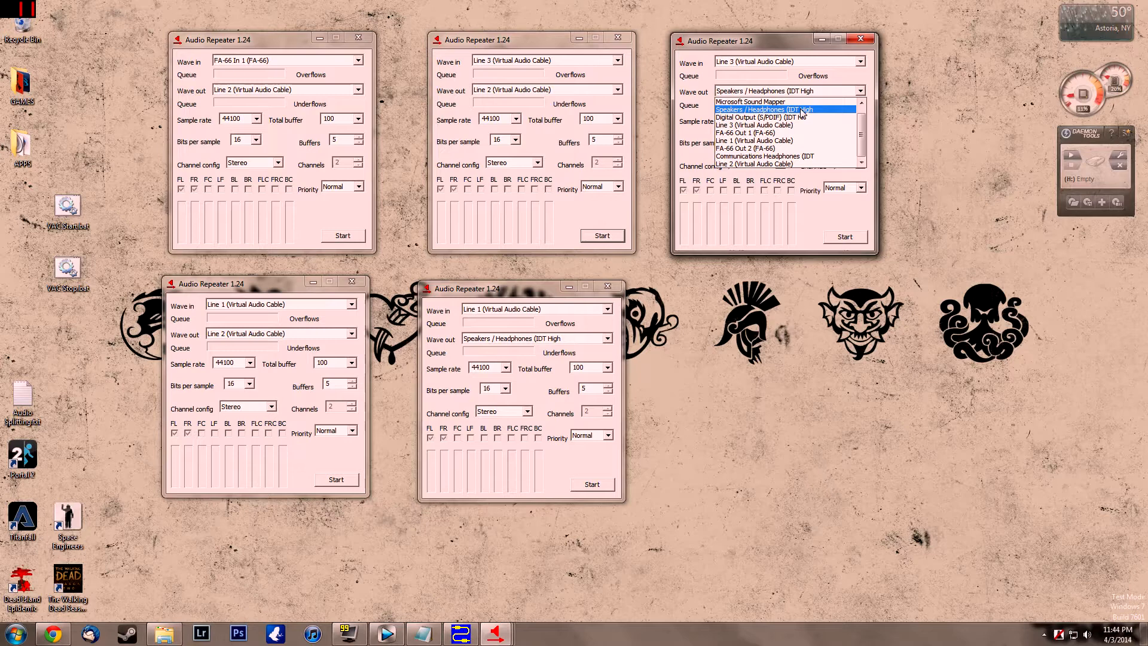
pyautogui.click(784, 110)
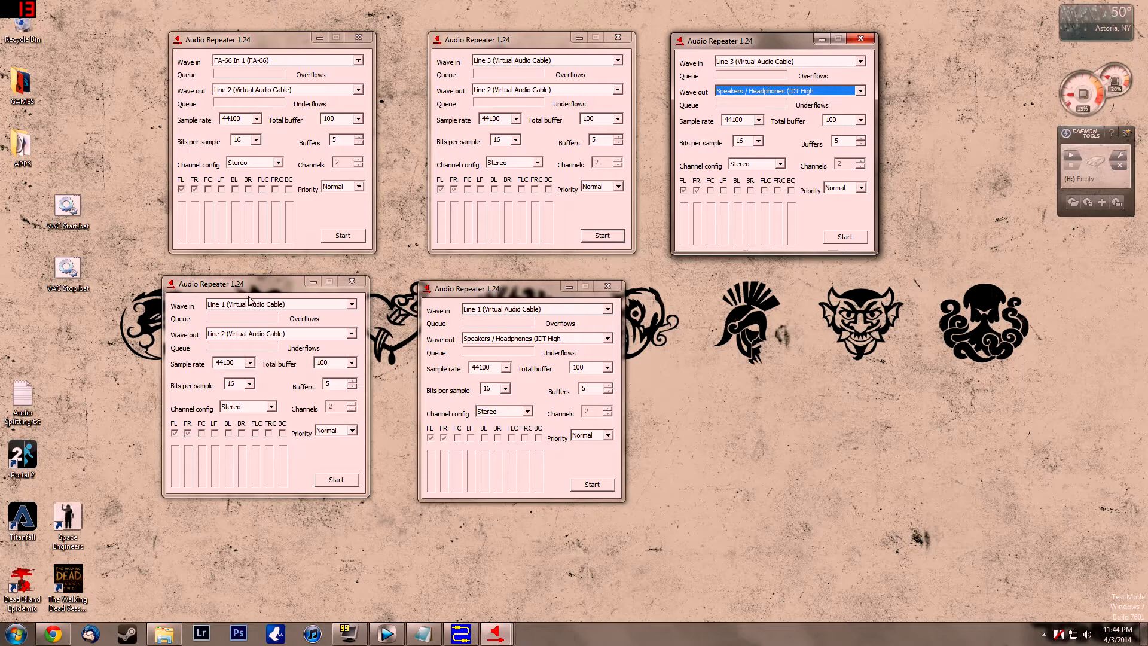
pyautogui.moveTo(560, 346)
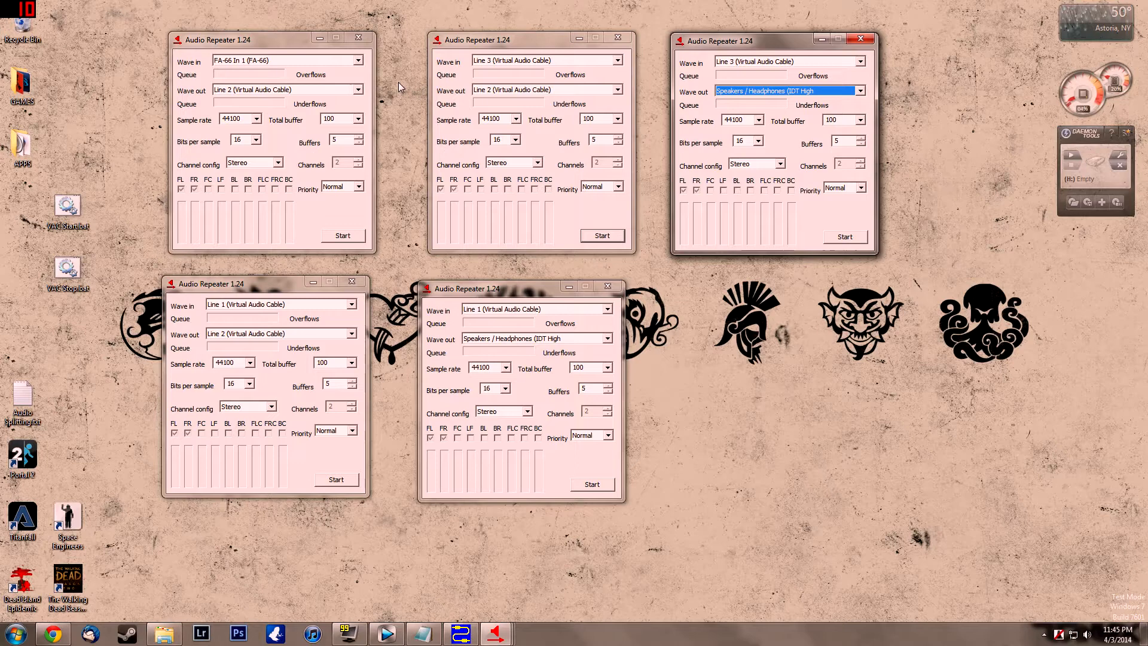
pyautogui.moveTo(355, 132)
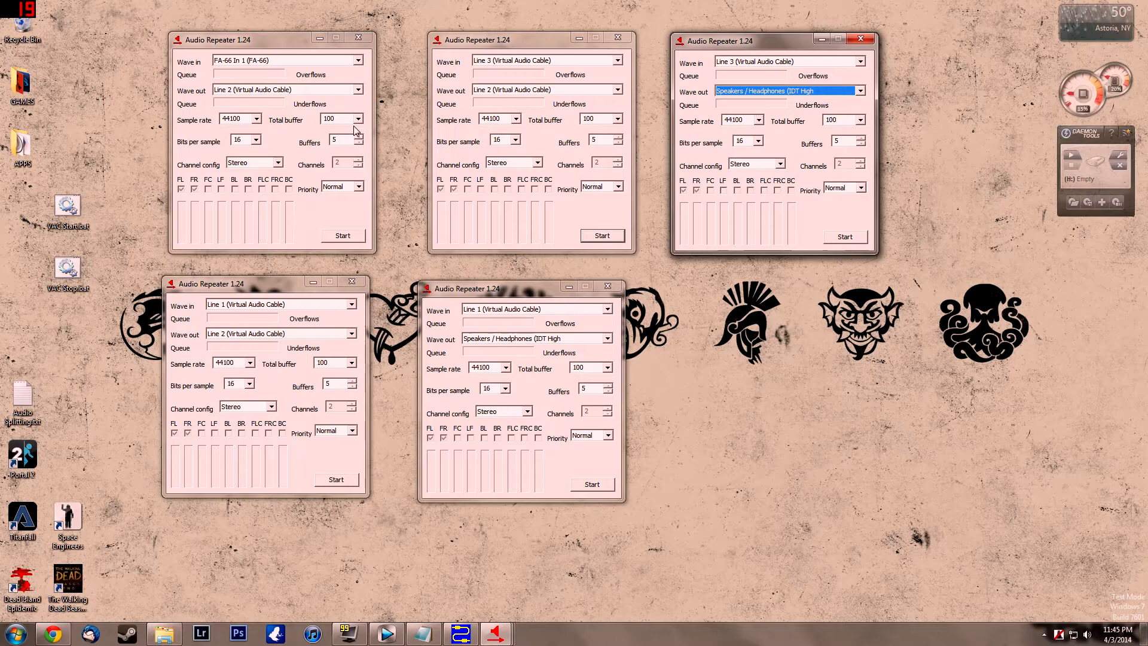
pyautogui.moveTo(363, 148)
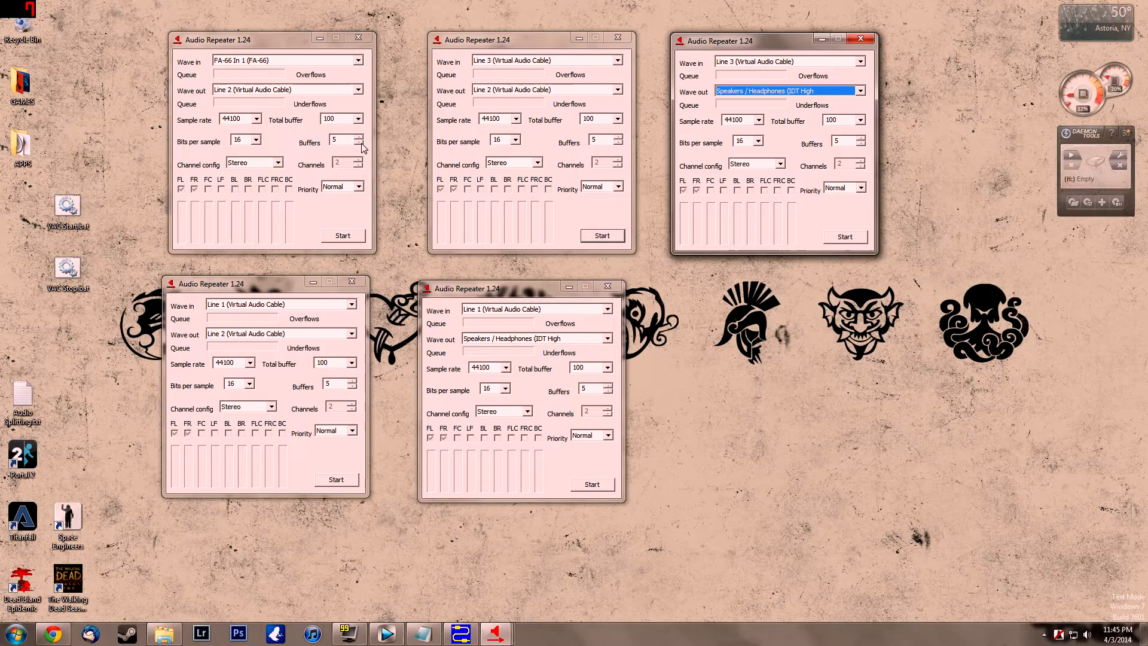
# - Start the first and second repeater instances and bring Chrome back to the front
pyautogui.click(342, 236)
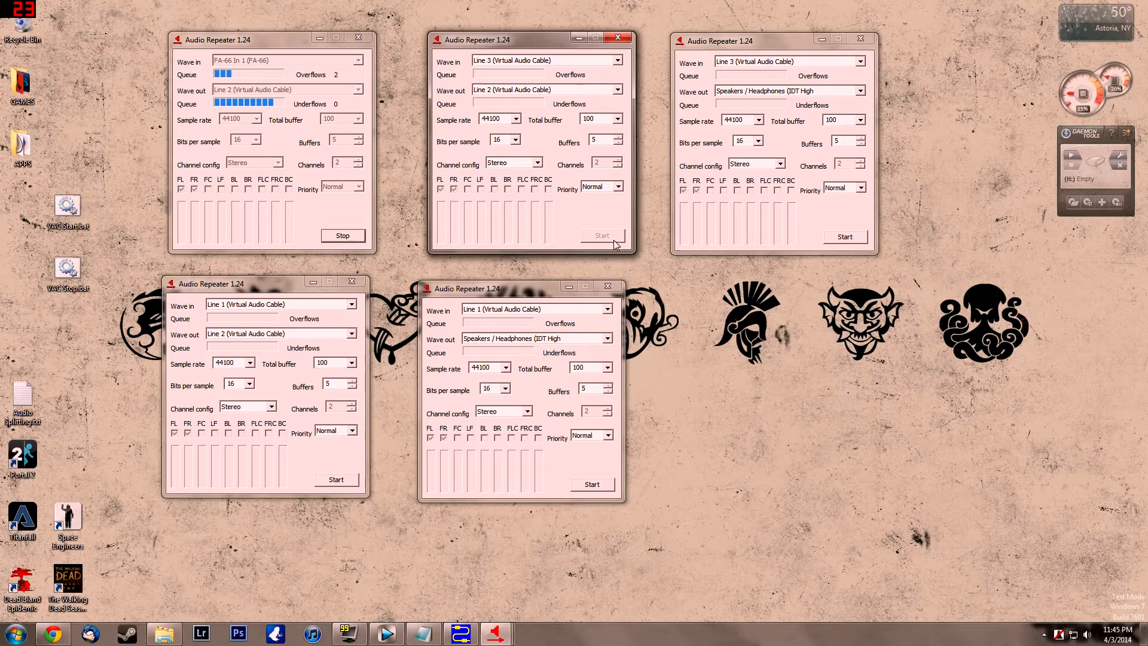
pyautogui.click(602, 236)
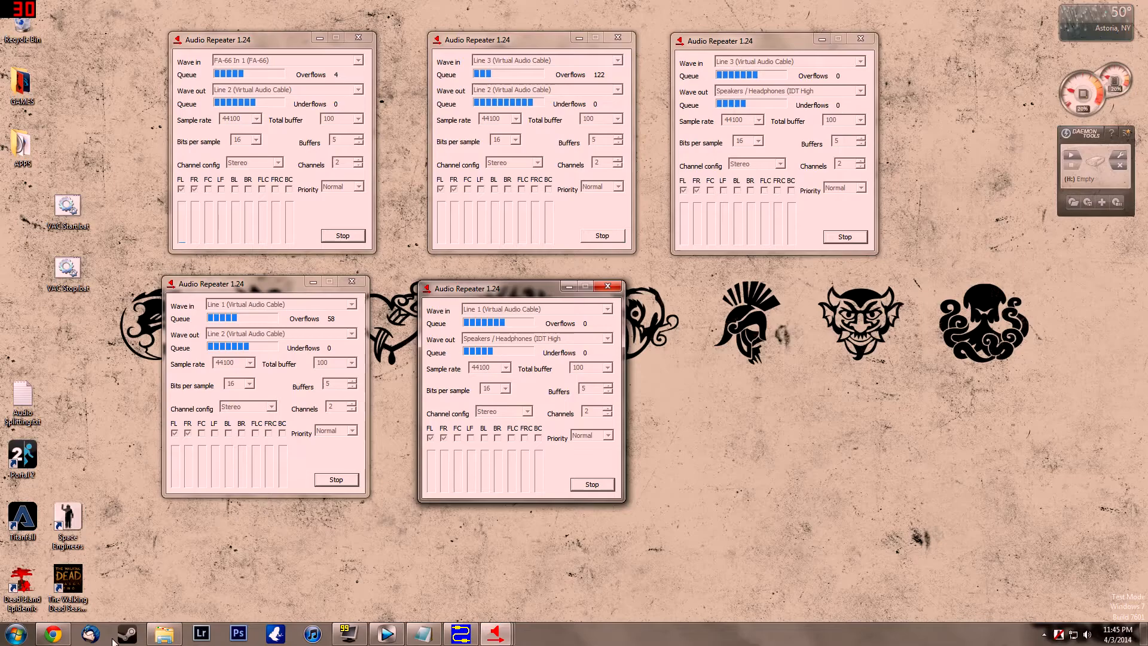
pyautogui.click(51, 634)
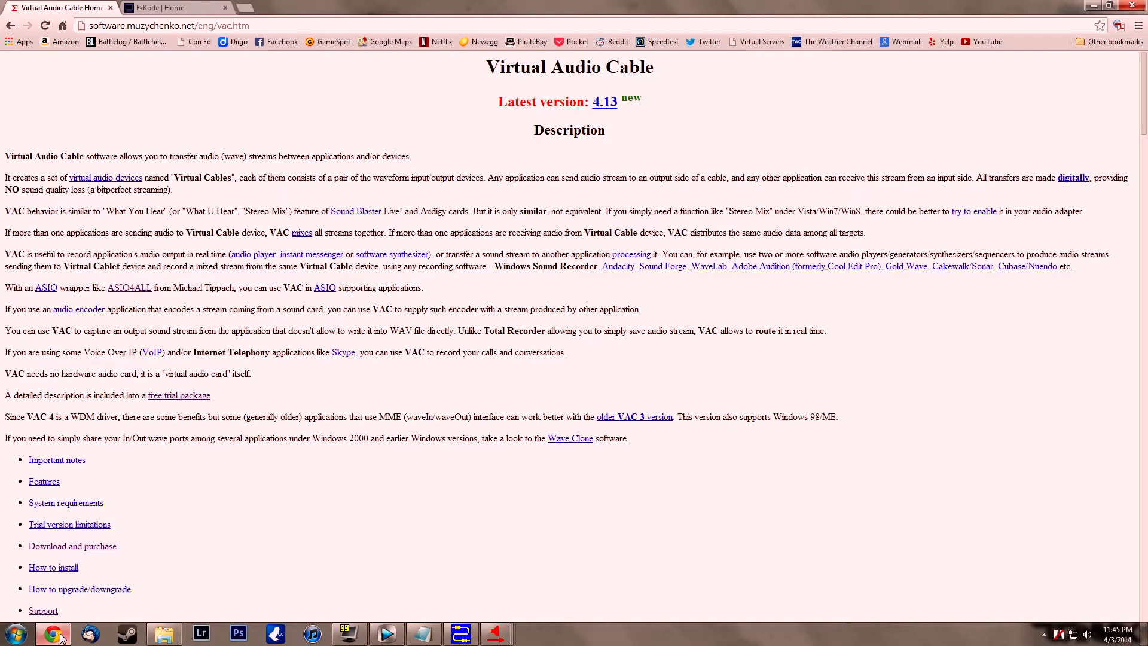
# - Switch Chrome to the ExKode home page listing Dxtory releases
pyautogui.click(176, 8)
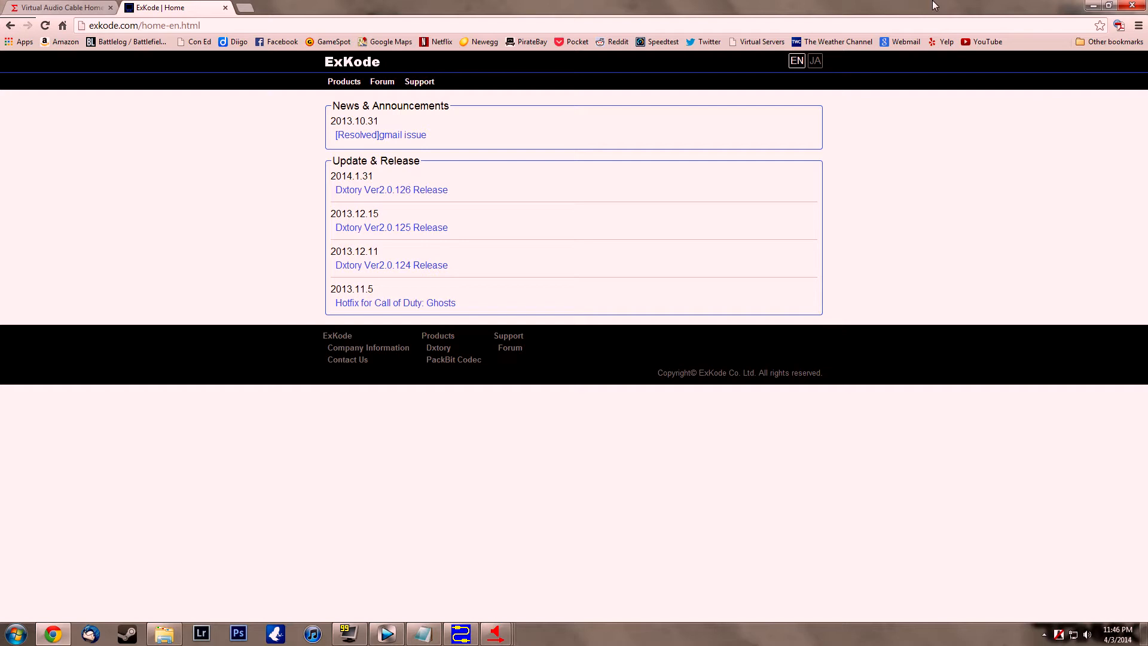
pyautogui.moveTo(1092, 6)
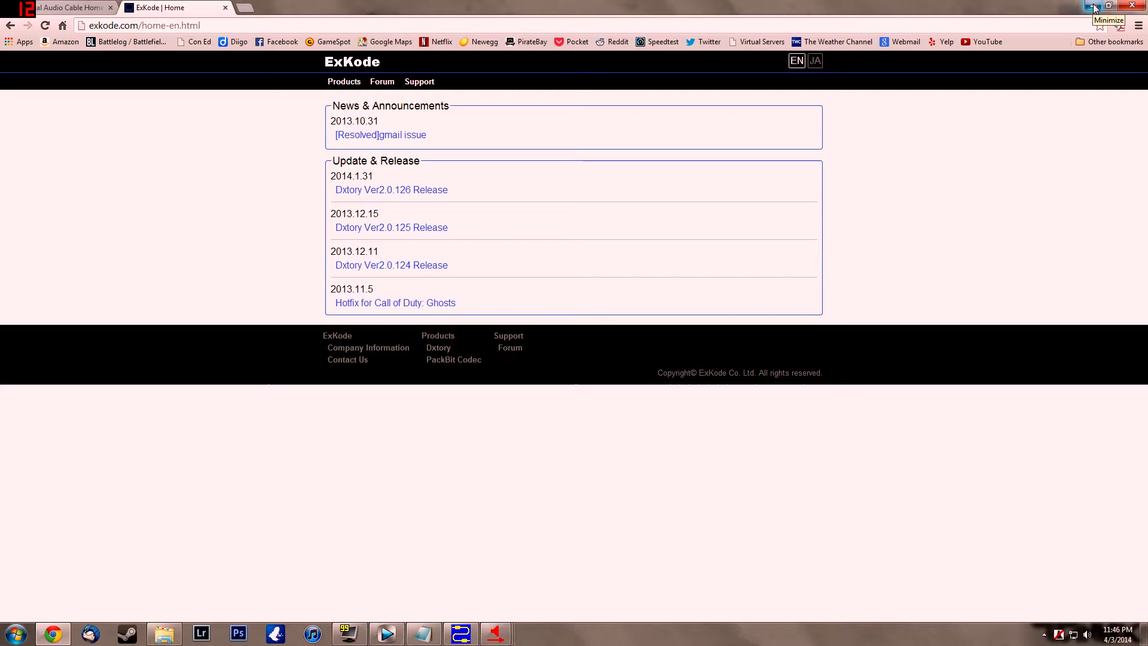
# - Minimize Chrome to reveal Dxtory's Audio tab with Line 1 (Virtual Audio Cable) and PCM
pyautogui.click(1097, 6)
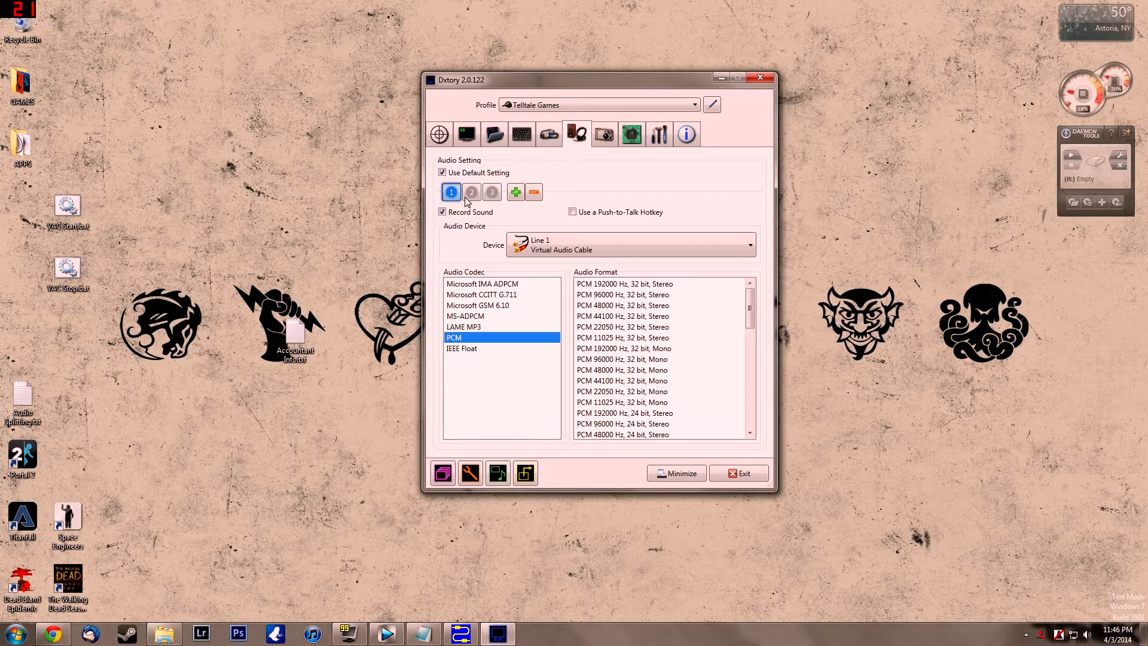
pyautogui.moveTo(516, 192)
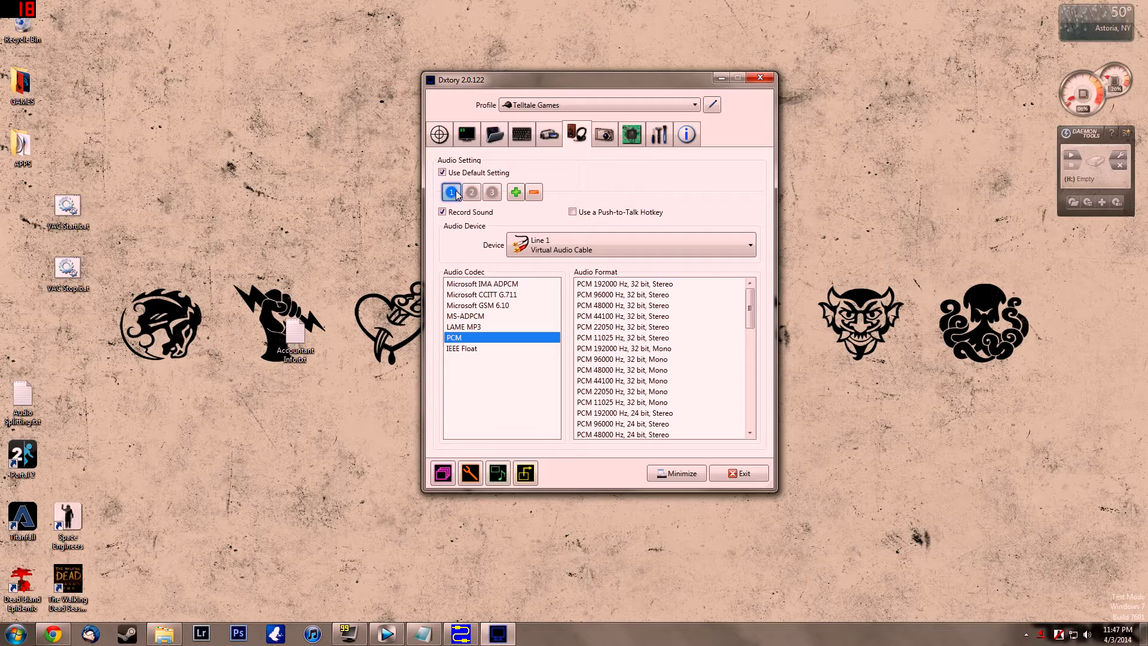
pyautogui.moveTo(451, 191)
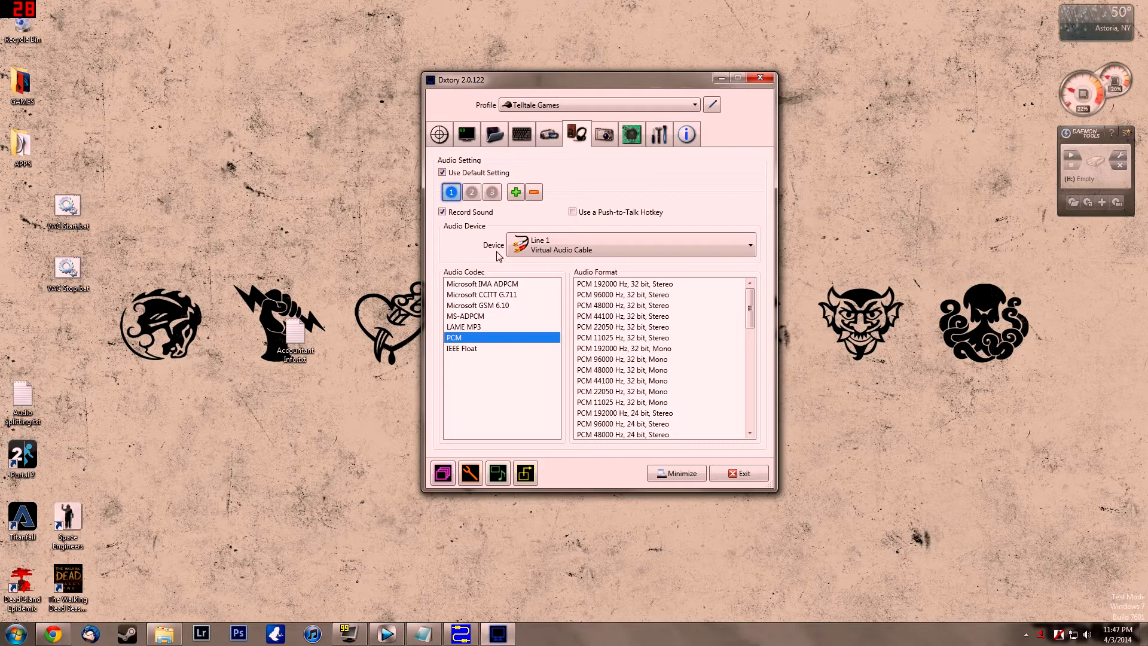
# - Step through Dxtory's audio sources to the third track, Line 3 (Virtual Audio Cable) PCM 48000 Hz 16 bit stereo
pyautogui.click(472, 191)
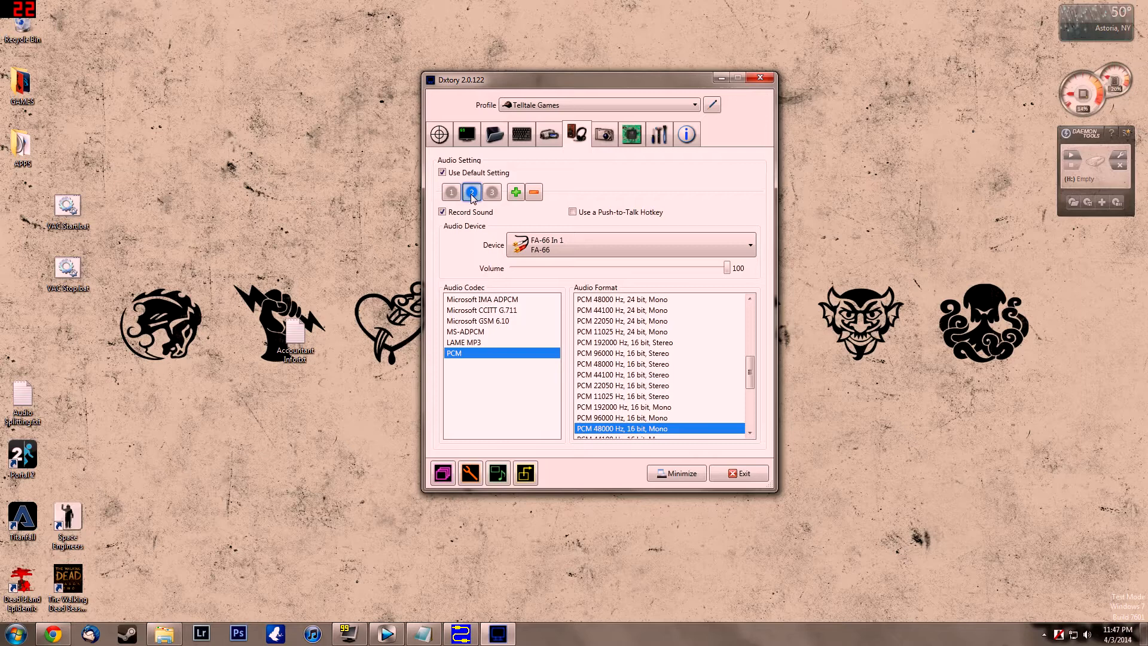
pyautogui.moveTo(554, 556)
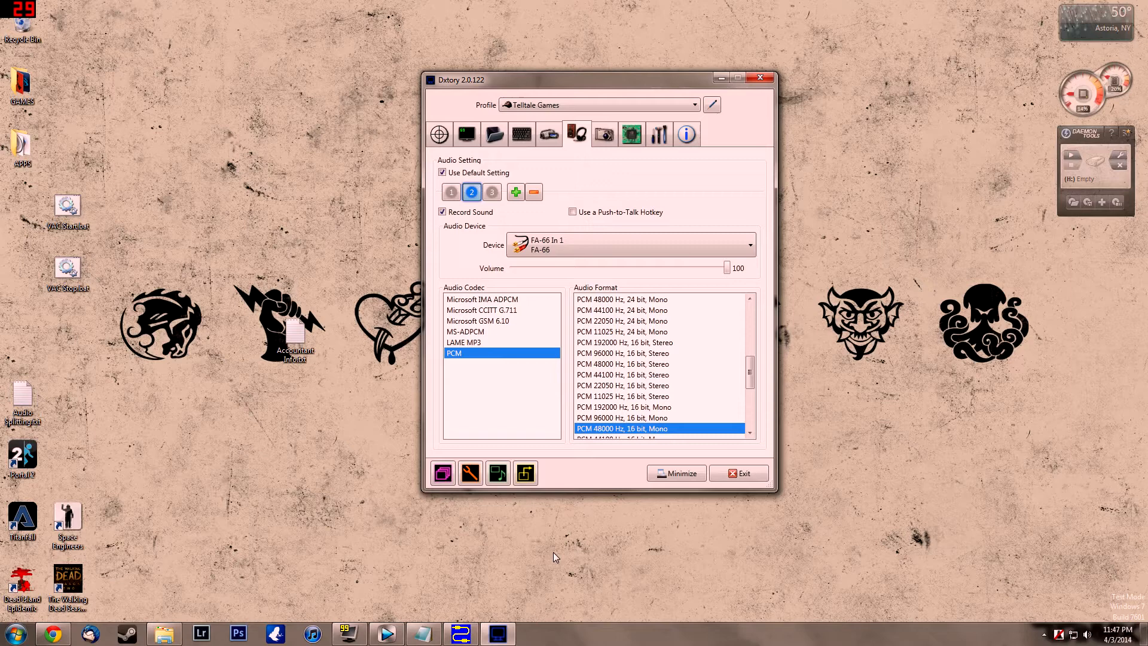
pyautogui.click(491, 191)
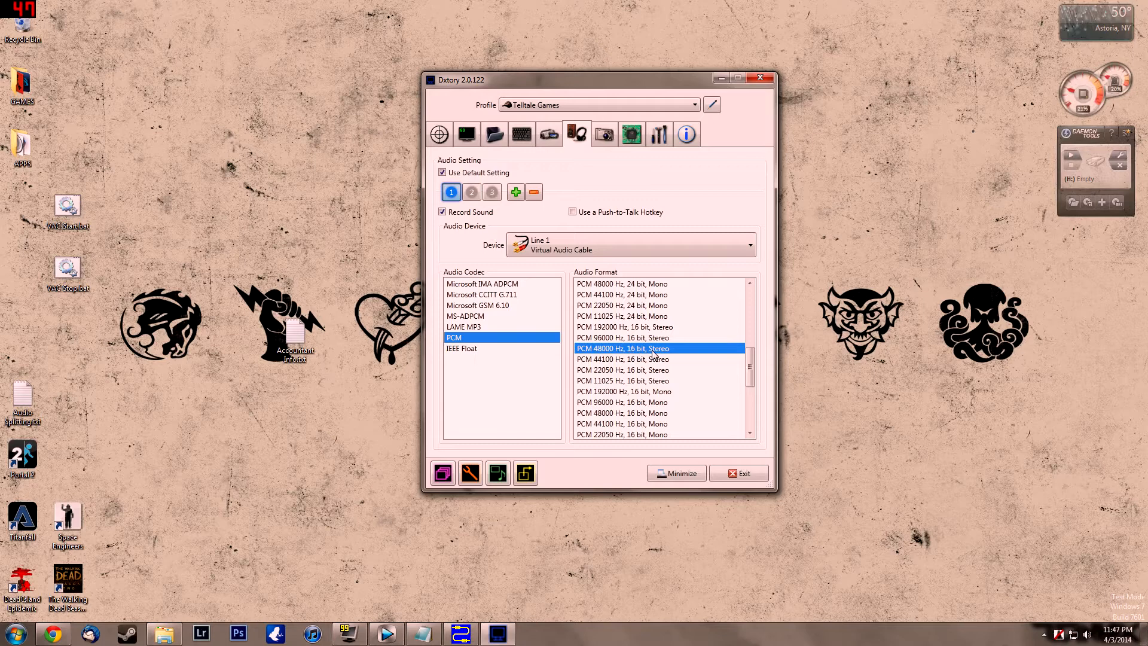
pyautogui.click(471, 191)
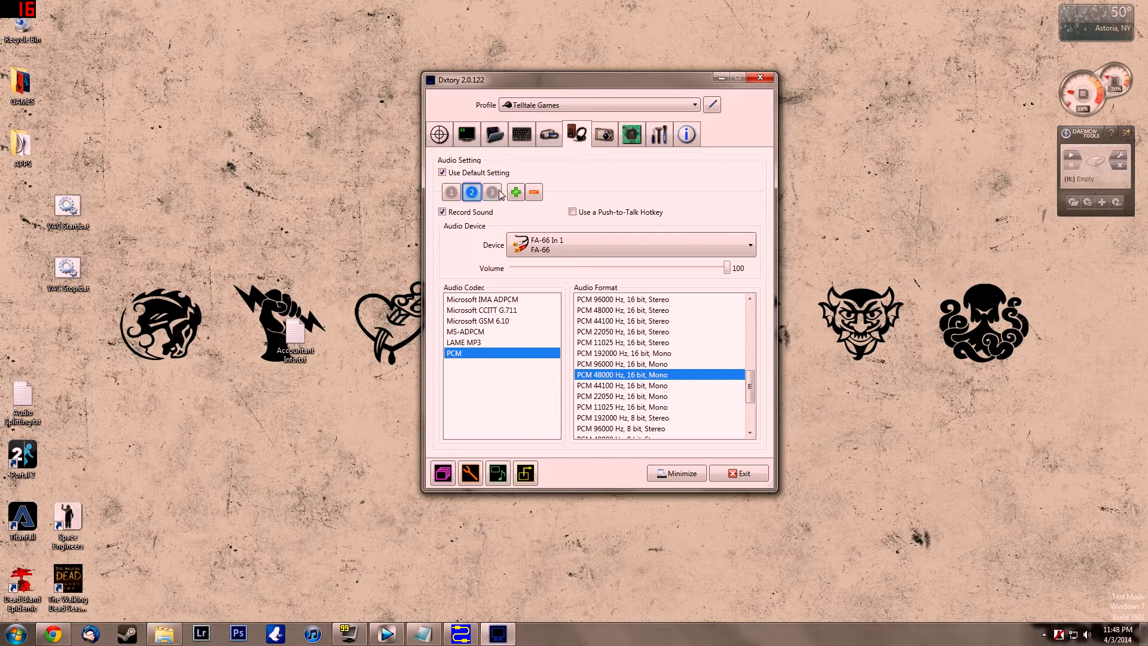
pyautogui.click(451, 191)
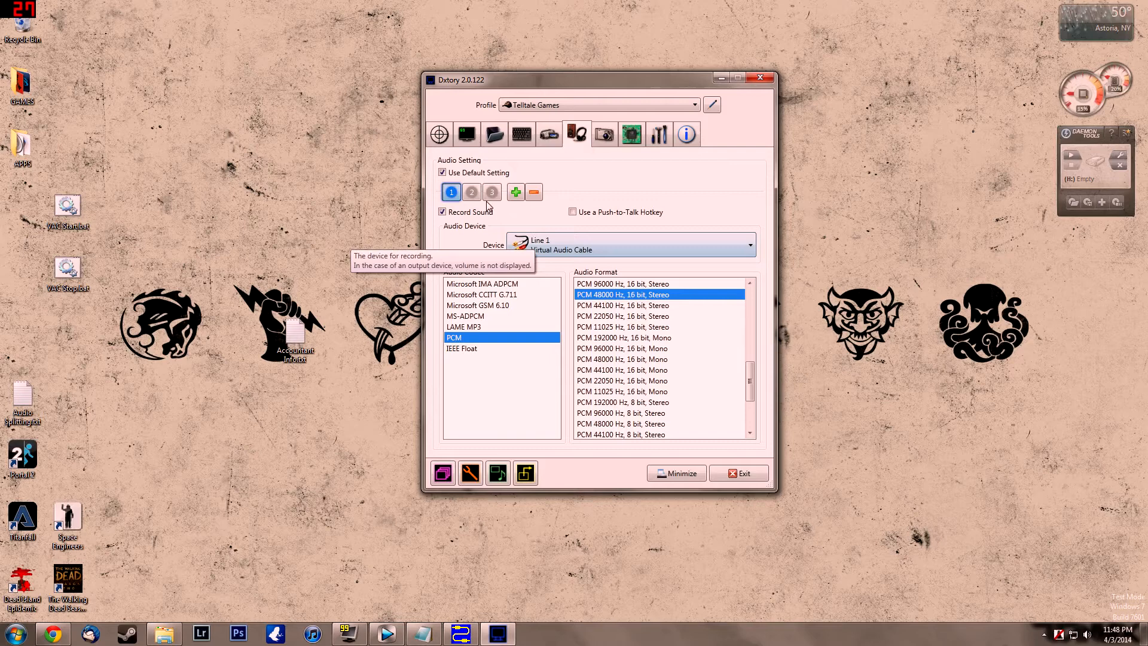
pyautogui.click(492, 192)
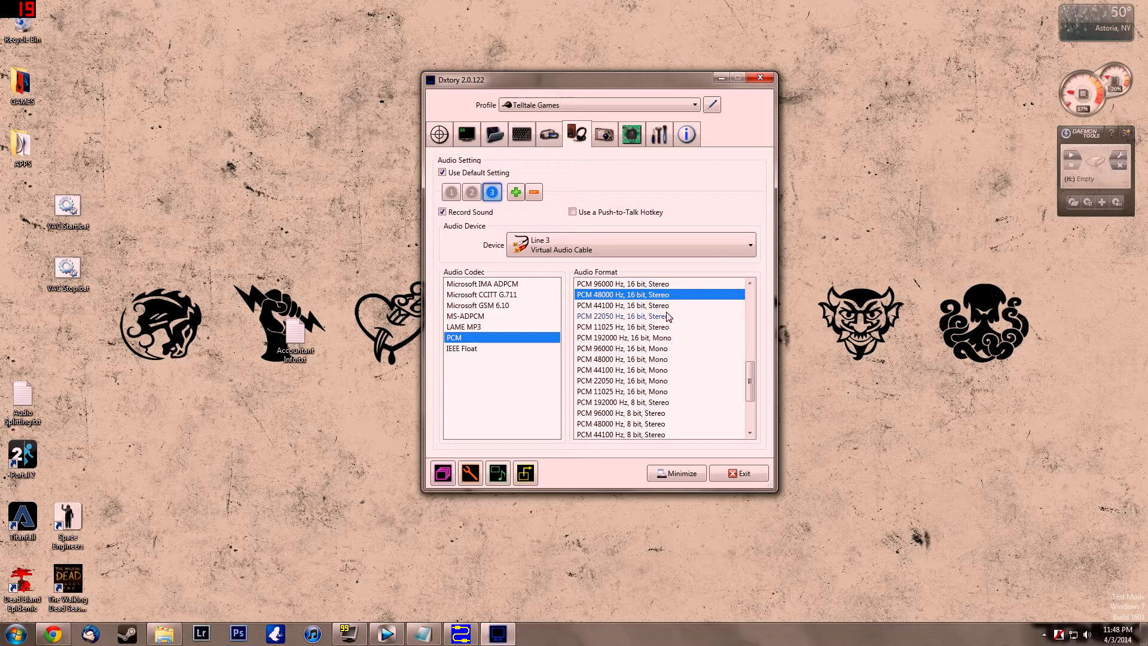
pyautogui.click(452, 191)
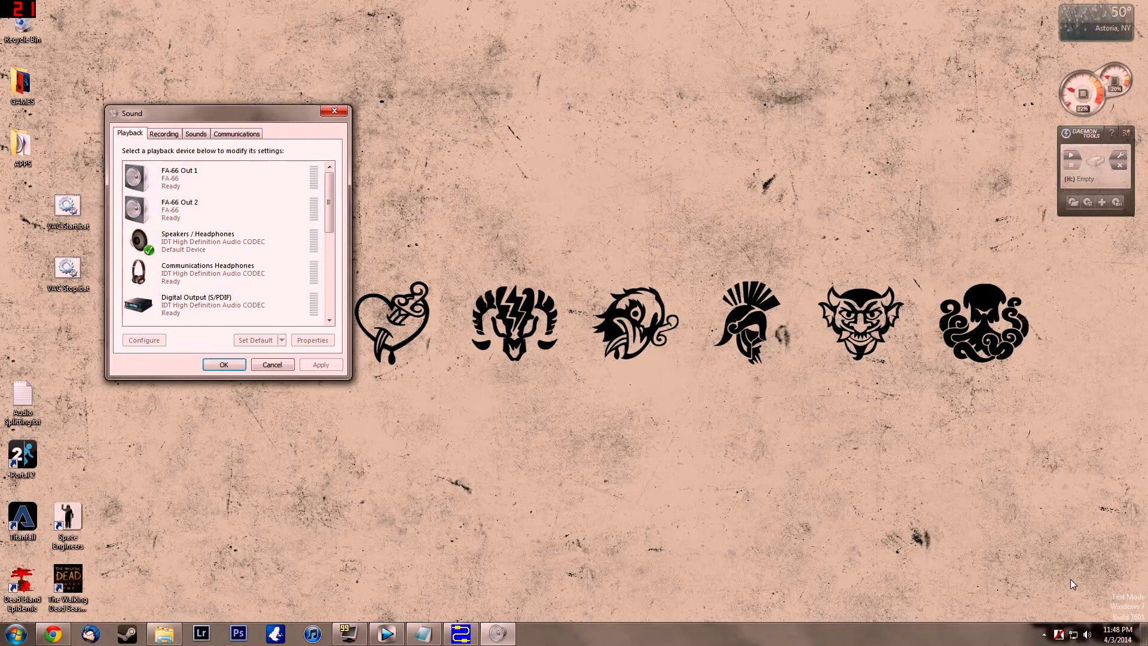
# - Make Line 3 (Virtual Audio Cable) the default playback device and view the recording devices
pyautogui.scroll(-3)
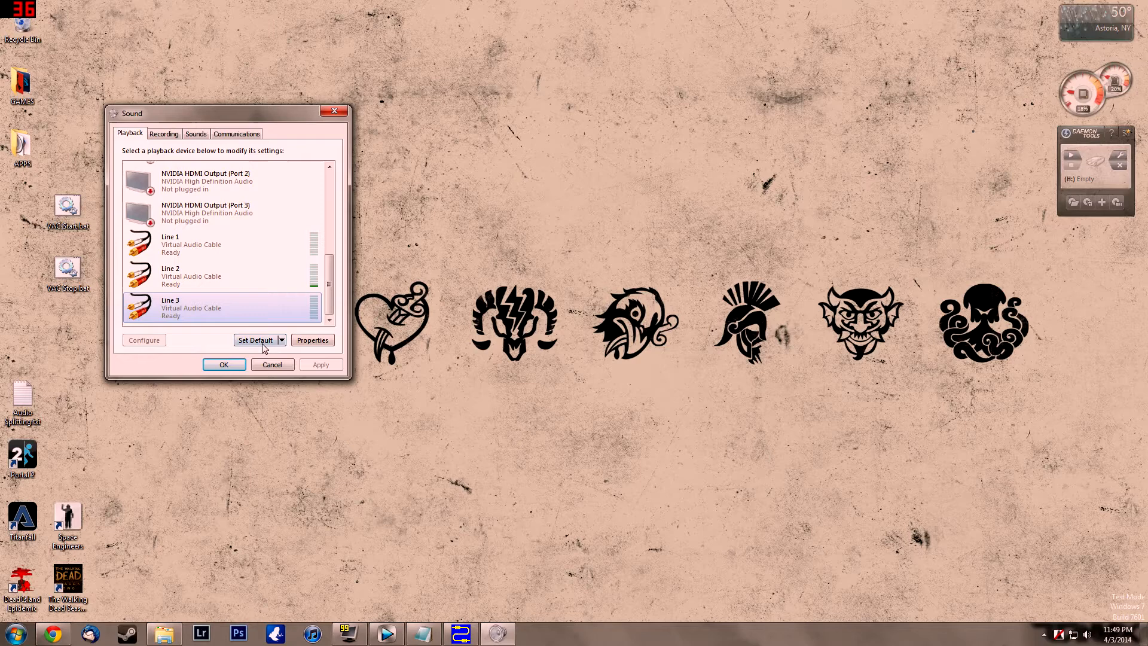
pyautogui.click(254, 340)
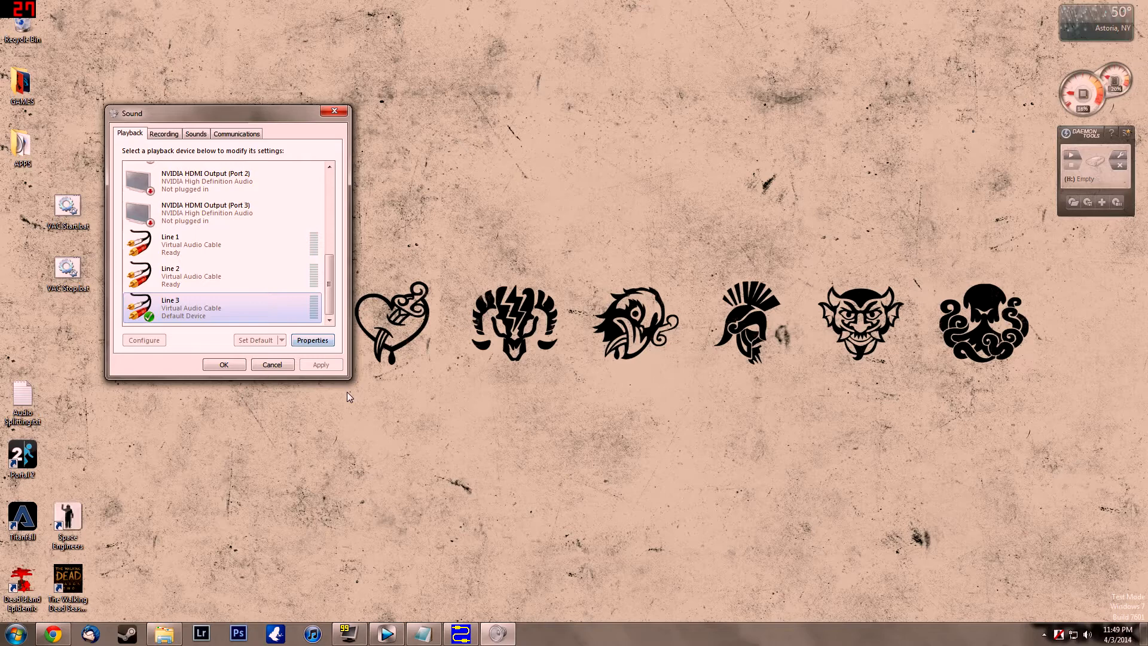
pyautogui.click(312, 339)
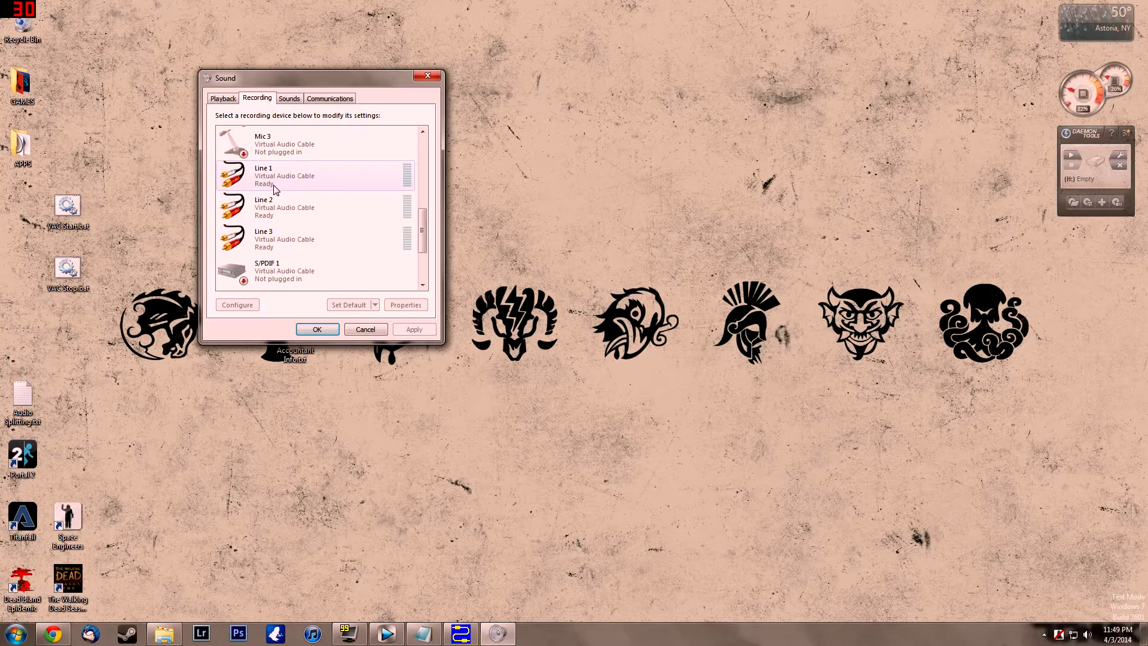
pyautogui.click(405, 305)
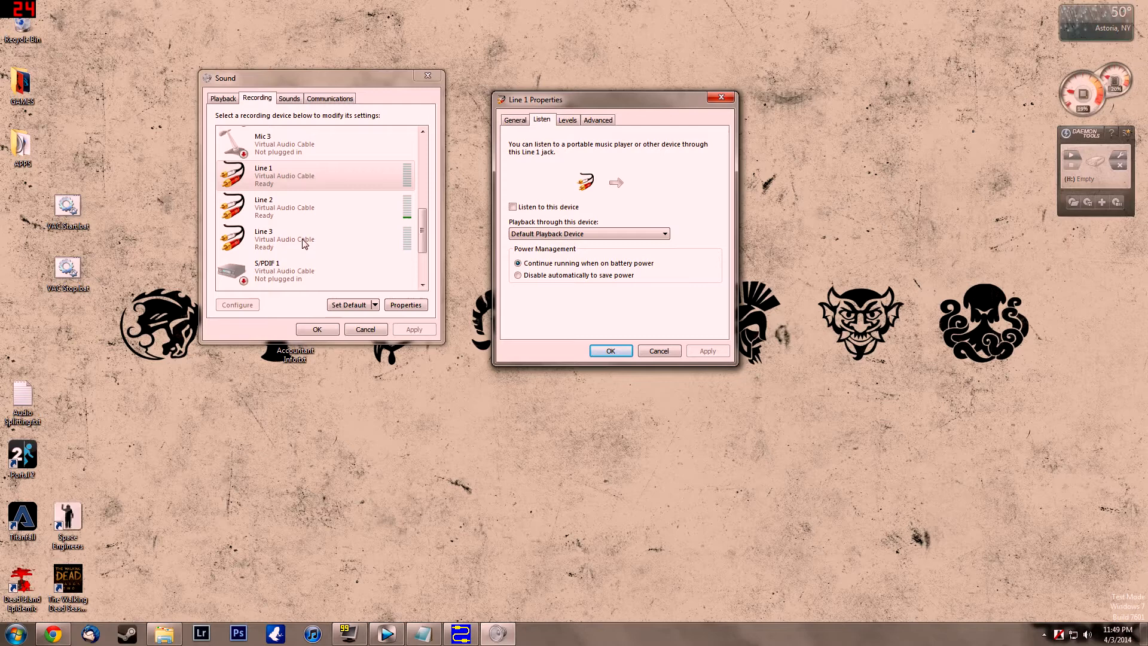
pyautogui.moveTo(658, 351)
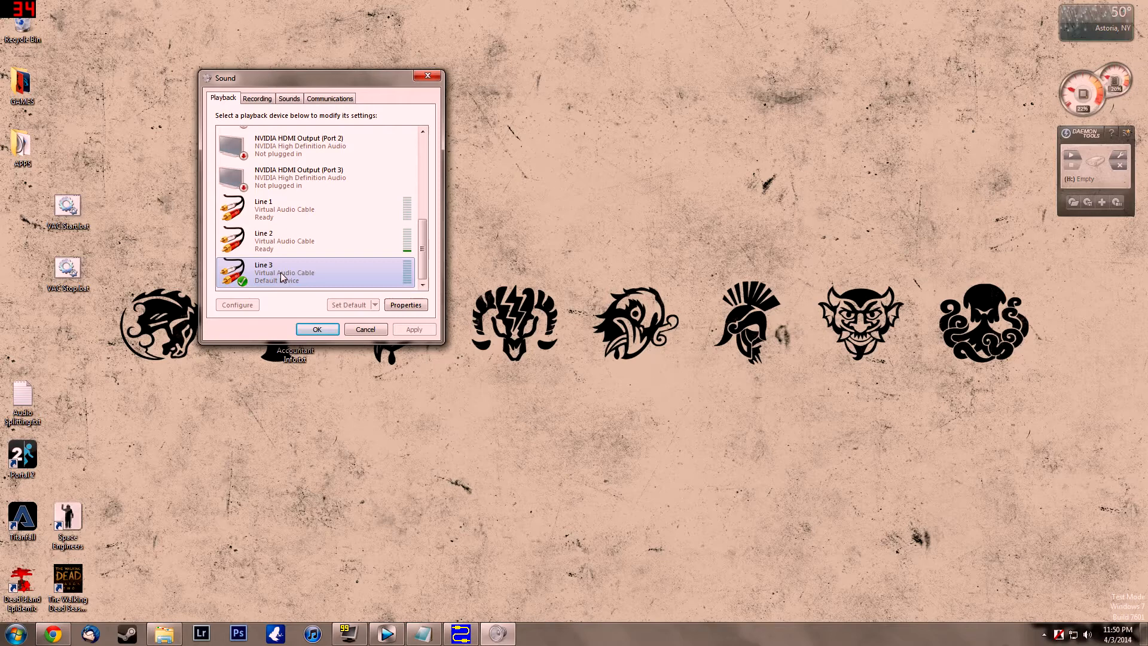
# - Review the Recording and Playback device lists, then close the Sound dialog with OK
pyautogui.click(257, 98)
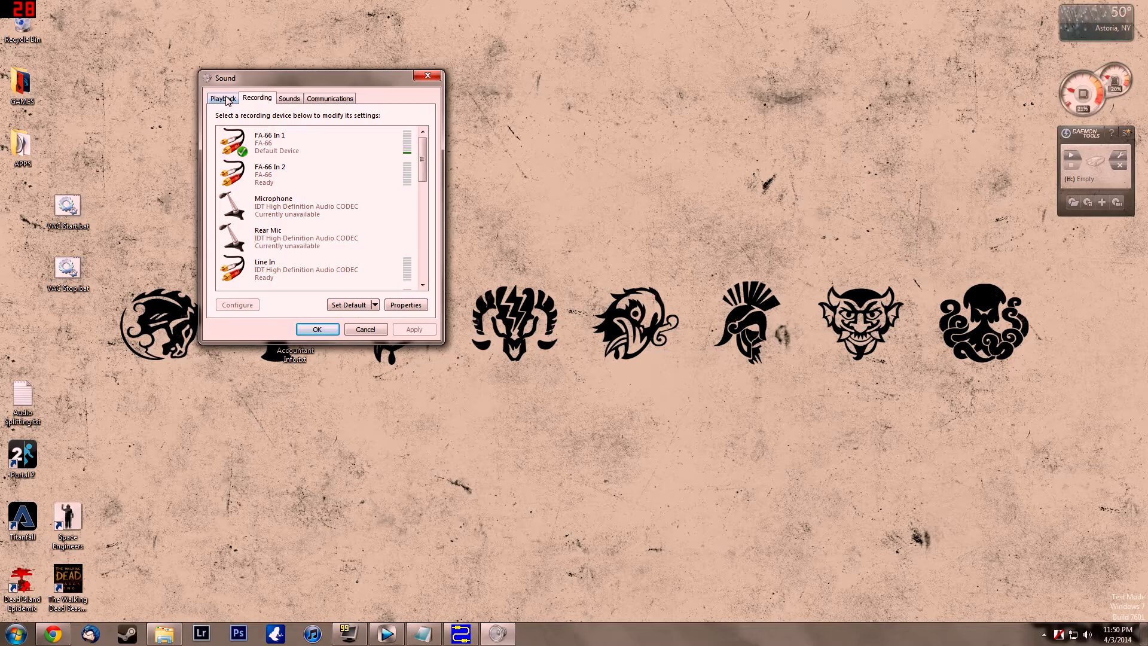
pyautogui.click(222, 98)
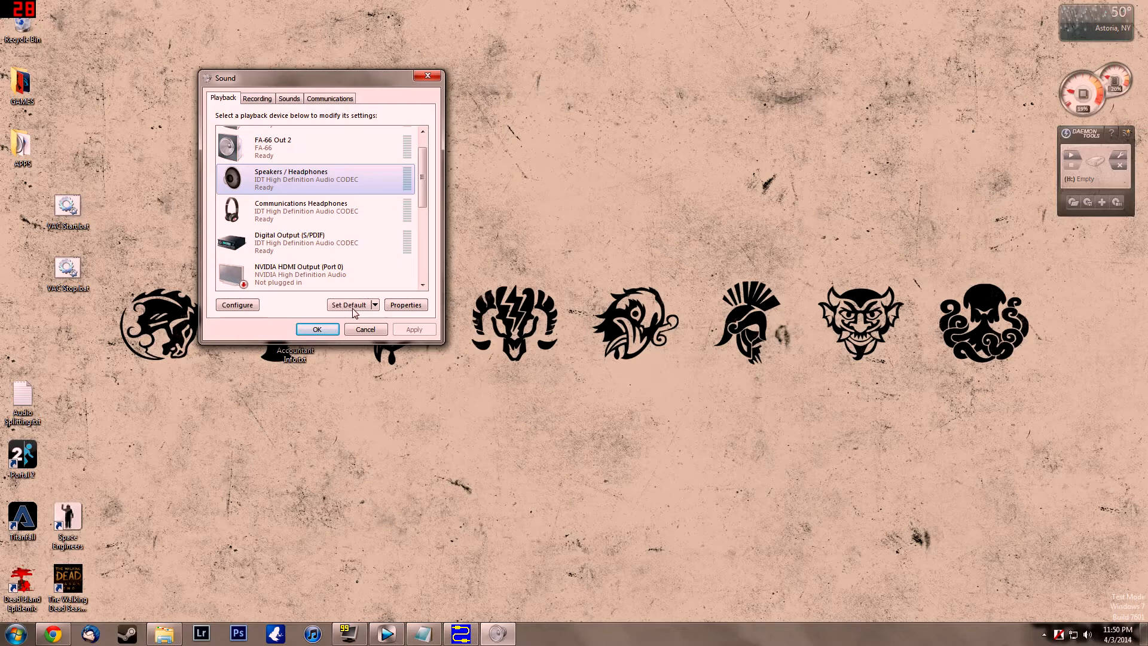
pyautogui.click(317, 328)
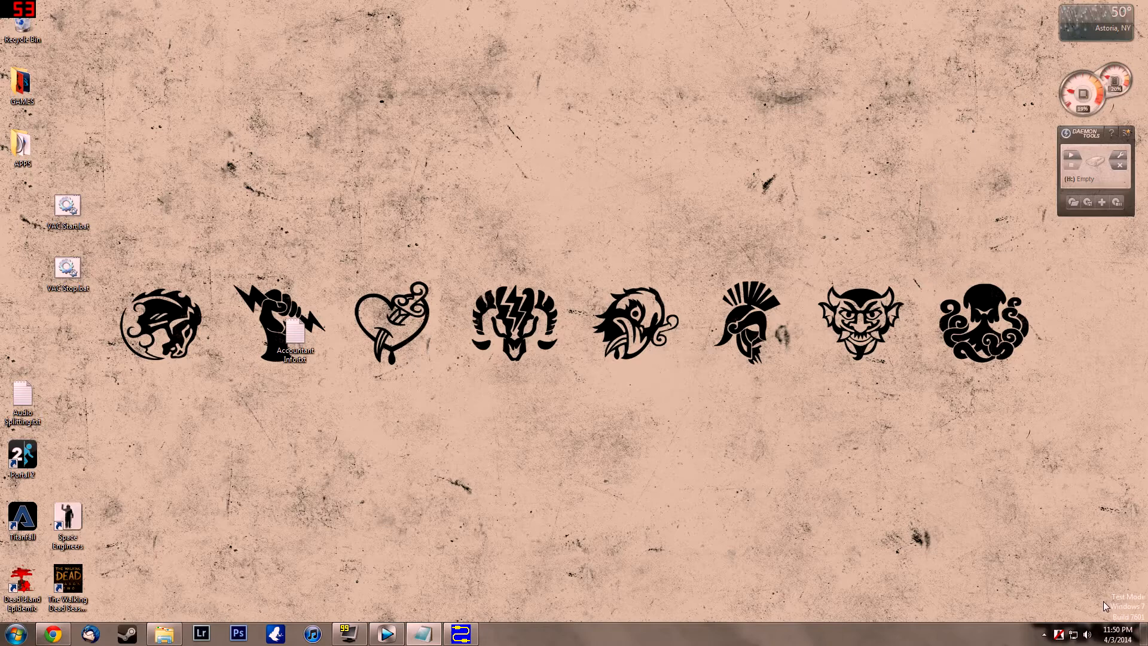
pyautogui.click(67, 266)
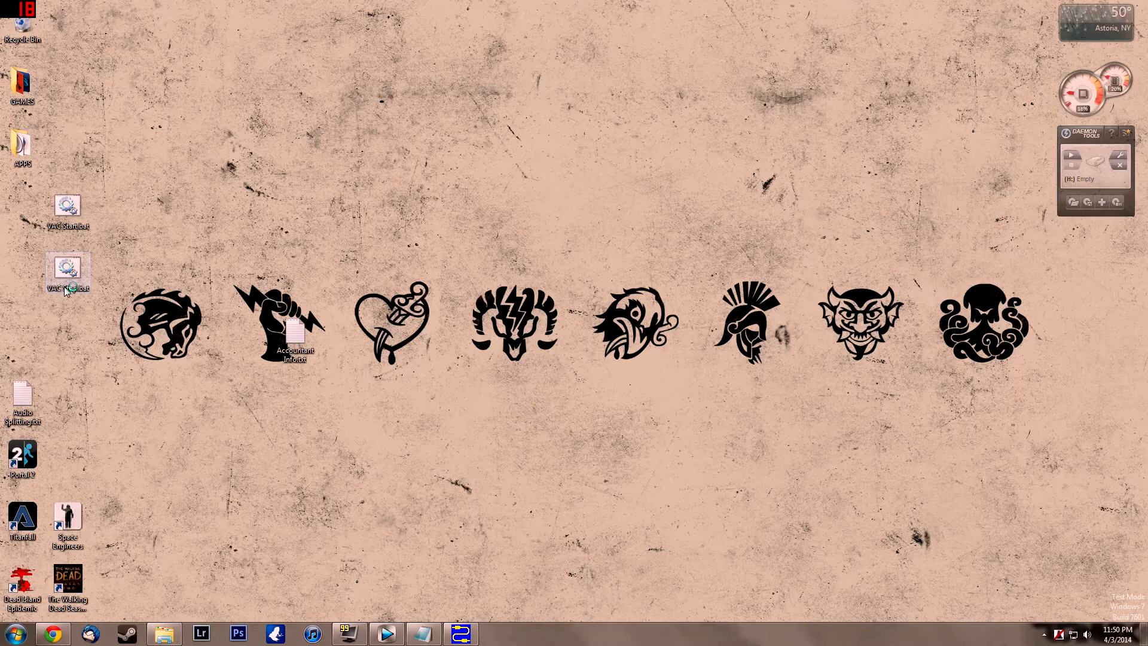
# - Launch Dolby Axon and show its Audio Options with input and output devices
pyautogui.doubleClick(67, 272)
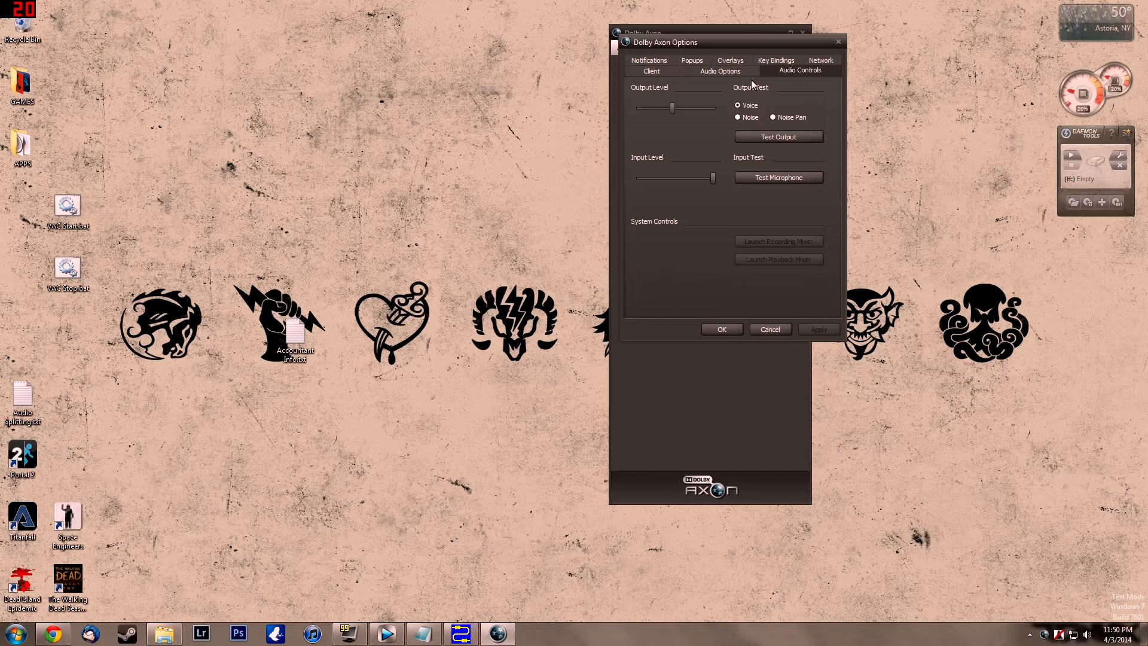
pyautogui.click(720, 71)
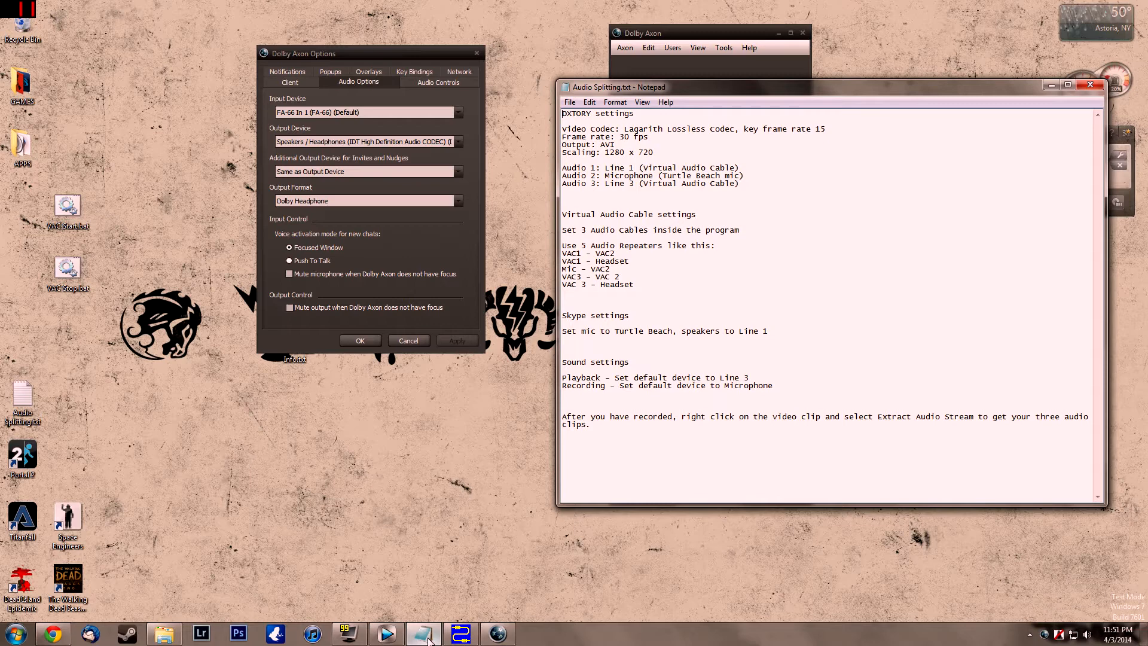
# - Send Dolby Axon's output to Line 1 (Virtual Audio Cable) and apply it
pyautogui.click(458, 141)
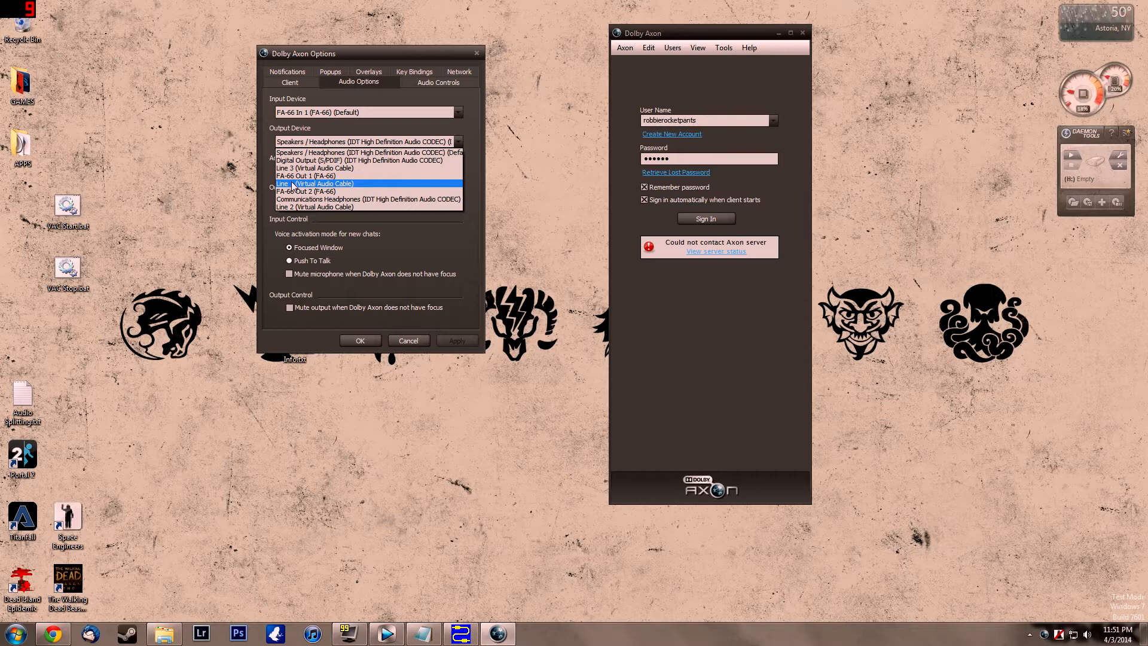
pyautogui.click(314, 184)
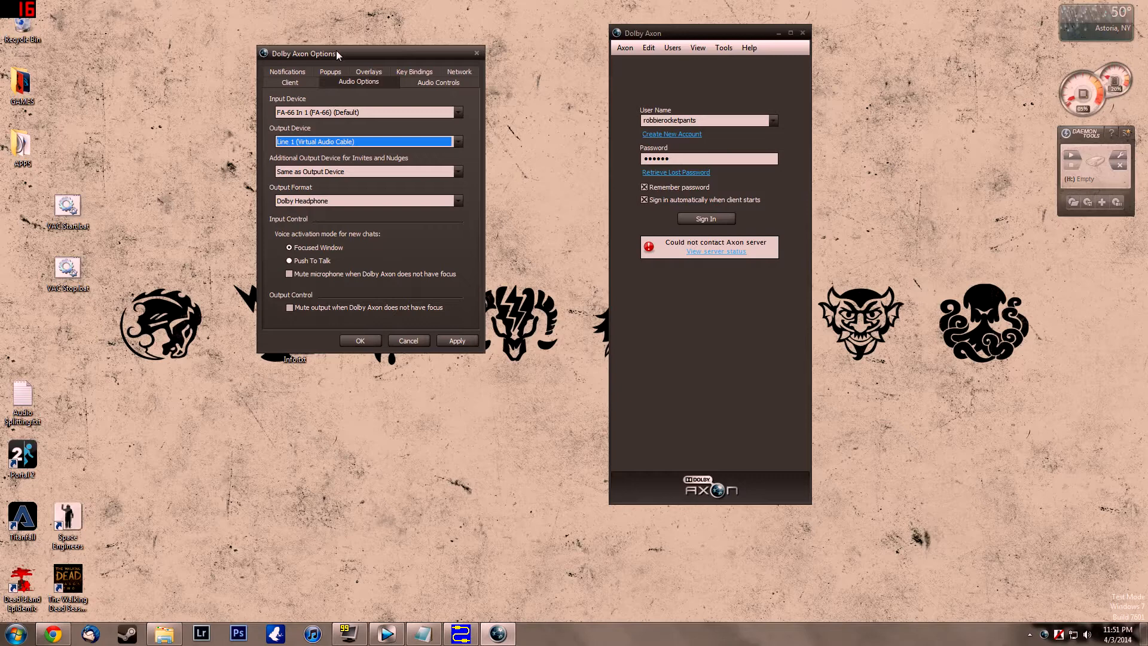
pyautogui.moveTo(337, 53); pyautogui.dragTo(359, 67)
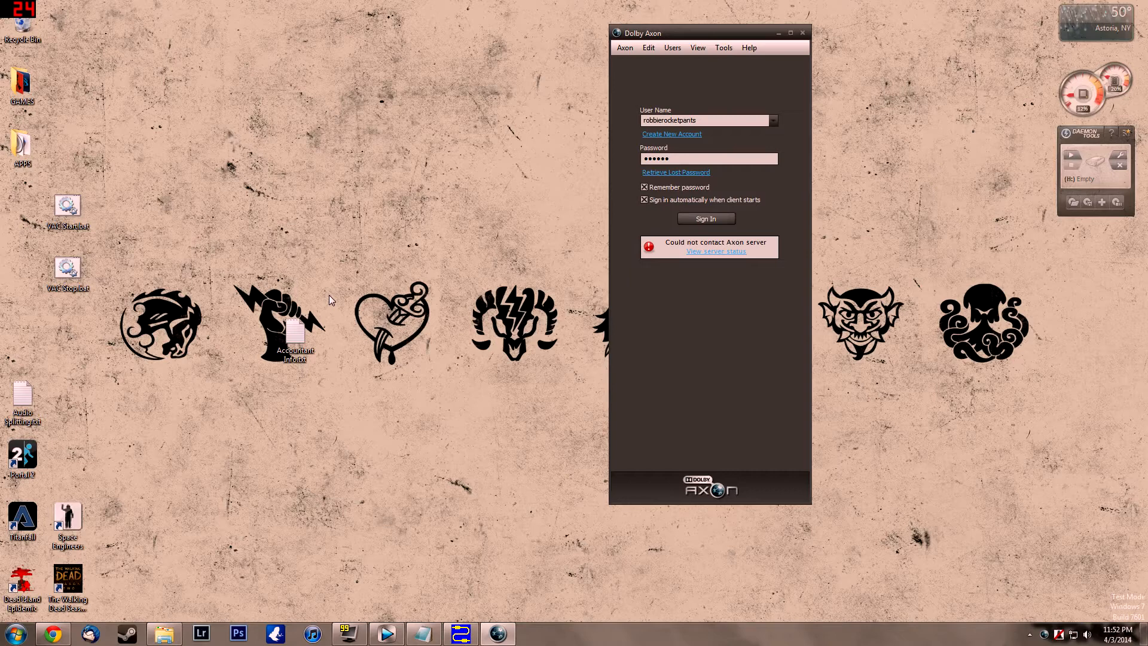
pyautogui.moveTo(455, 373)
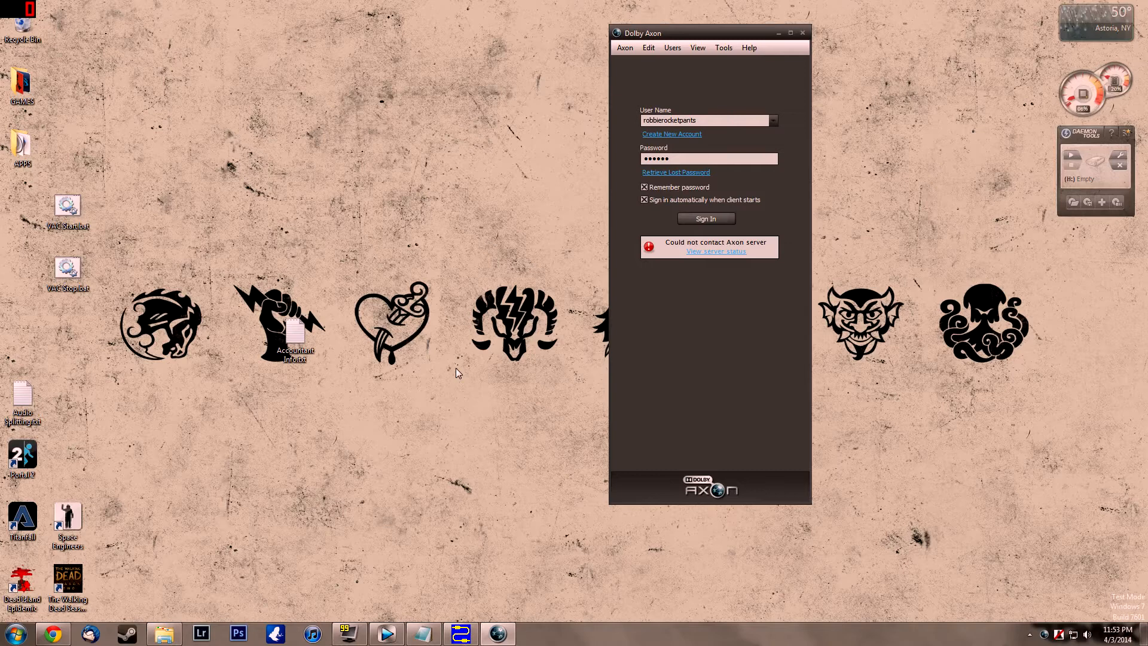
pyautogui.moveTo(210, 554)
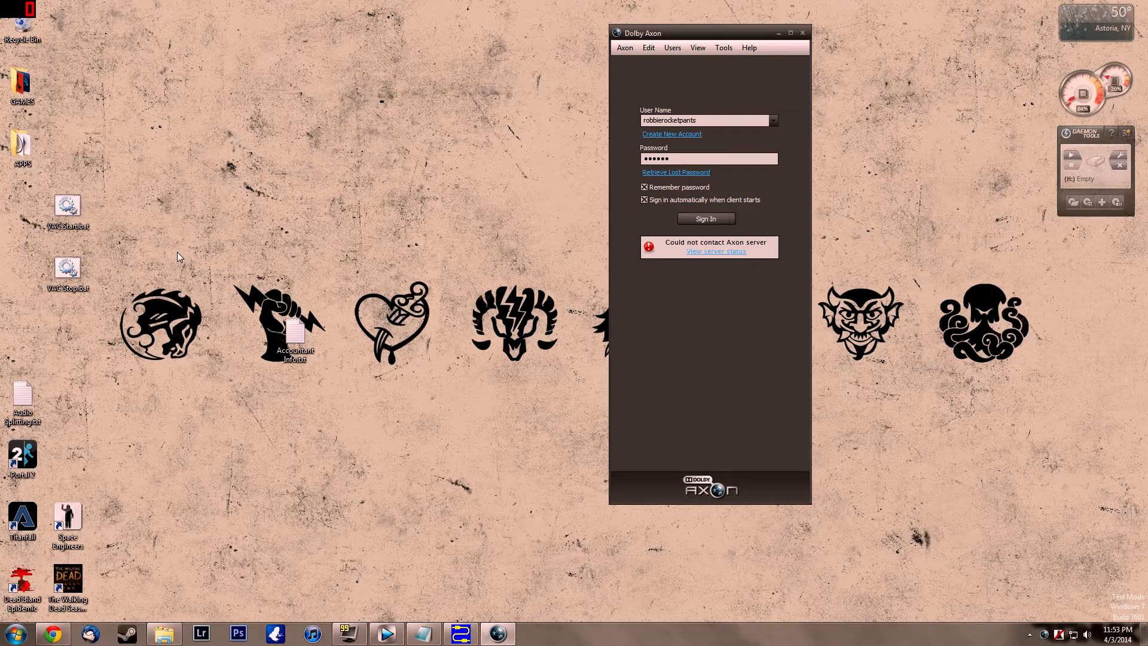
pyautogui.moveTo(756, 60)
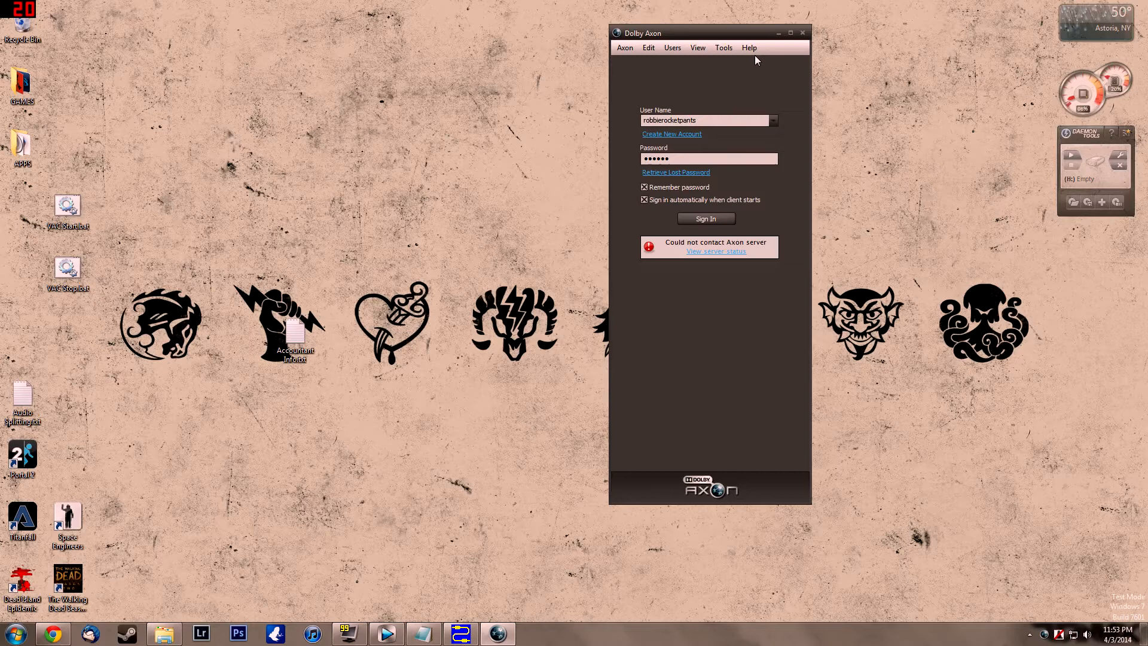
pyautogui.click(803, 32)
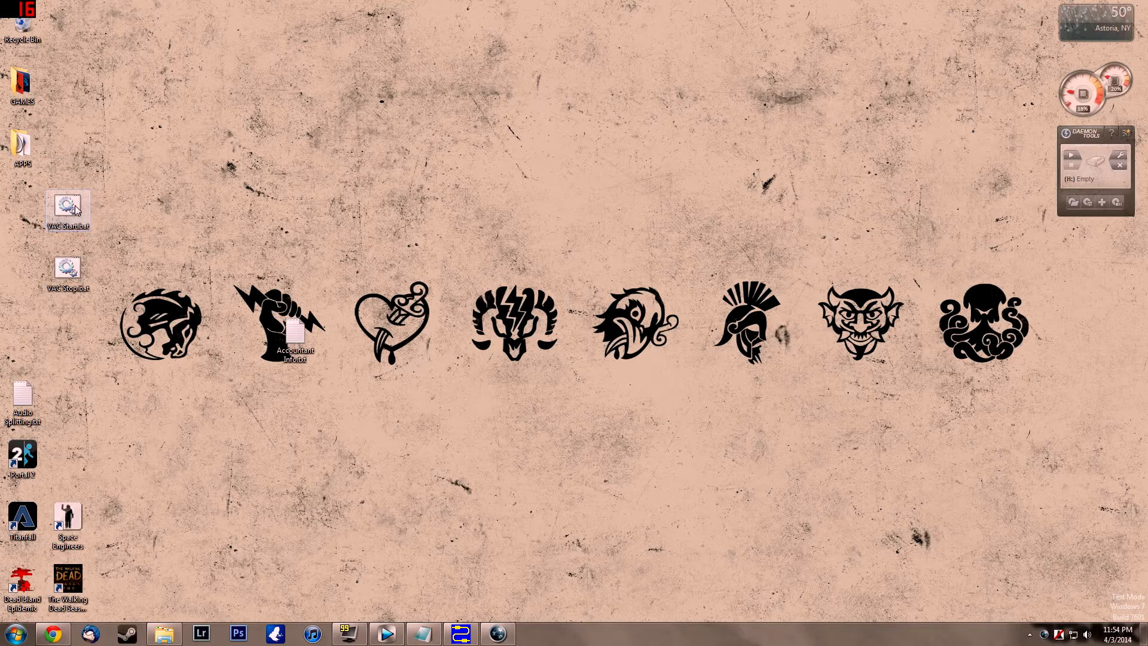
pyautogui.moveTo(67, 207)
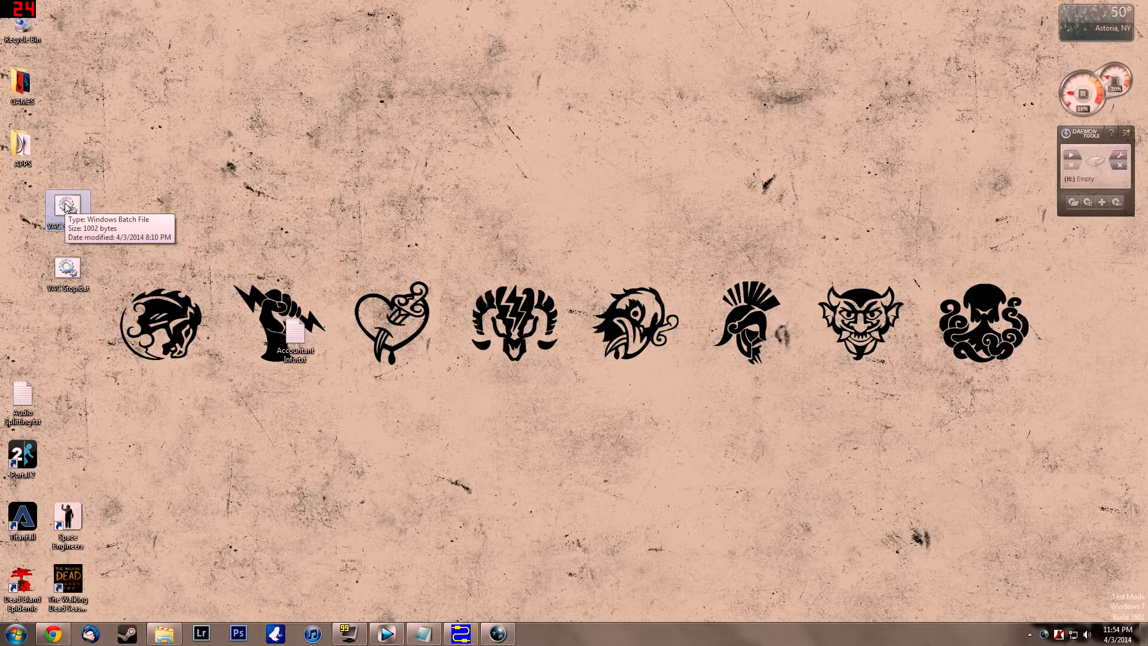
# - View VAC Start.bat's five audiorepeater lines and restore the Line 3 to Line 2 repeater from the tray
pyautogui.doubleClick(67, 206)
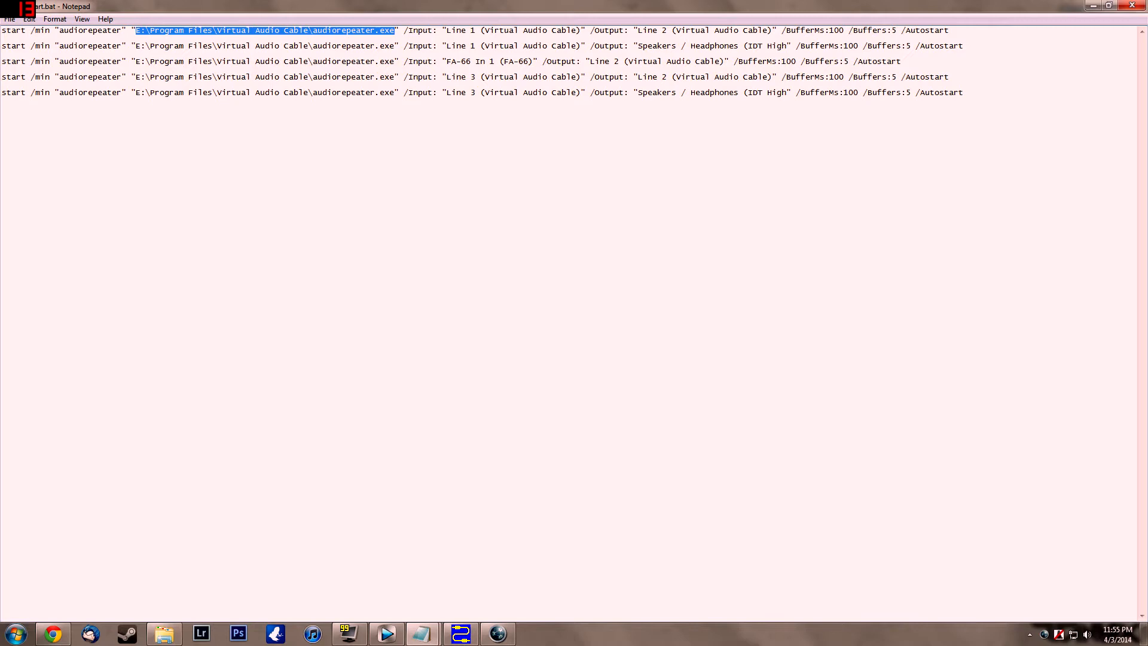
pyautogui.click(475, 30)
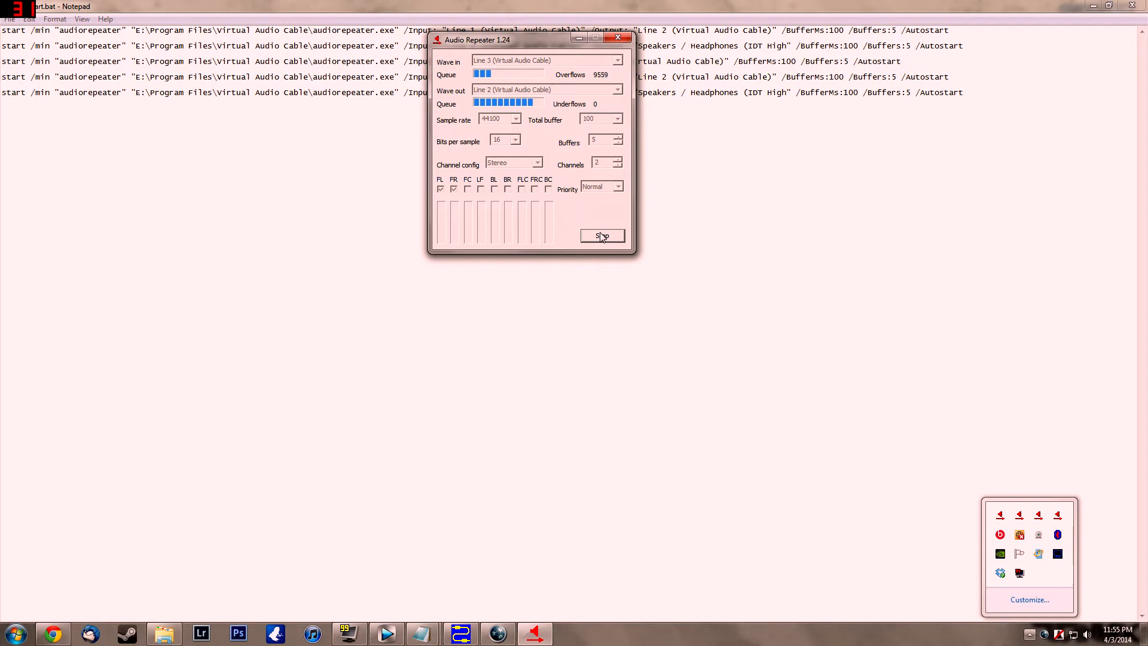
# - Centre the Line 3 to Line 2 Audio Repeater window and stop that repeater instance
pyautogui.moveTo(531, 40); pyautogui.dragTo(540, 141)
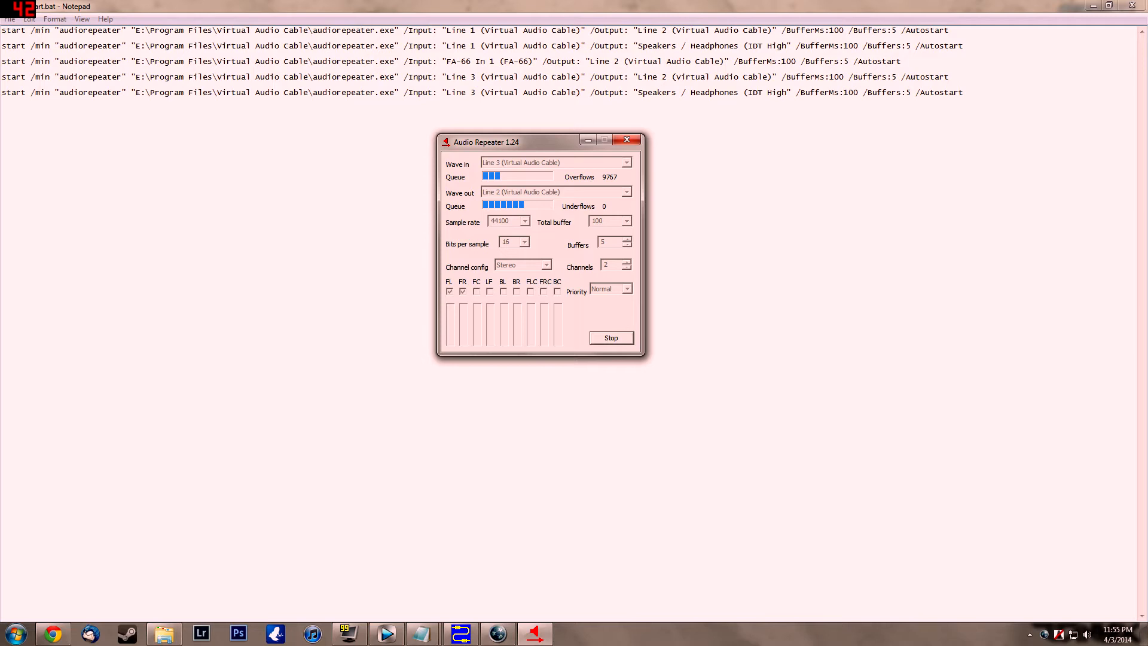
pyautogui.click(611, 338)
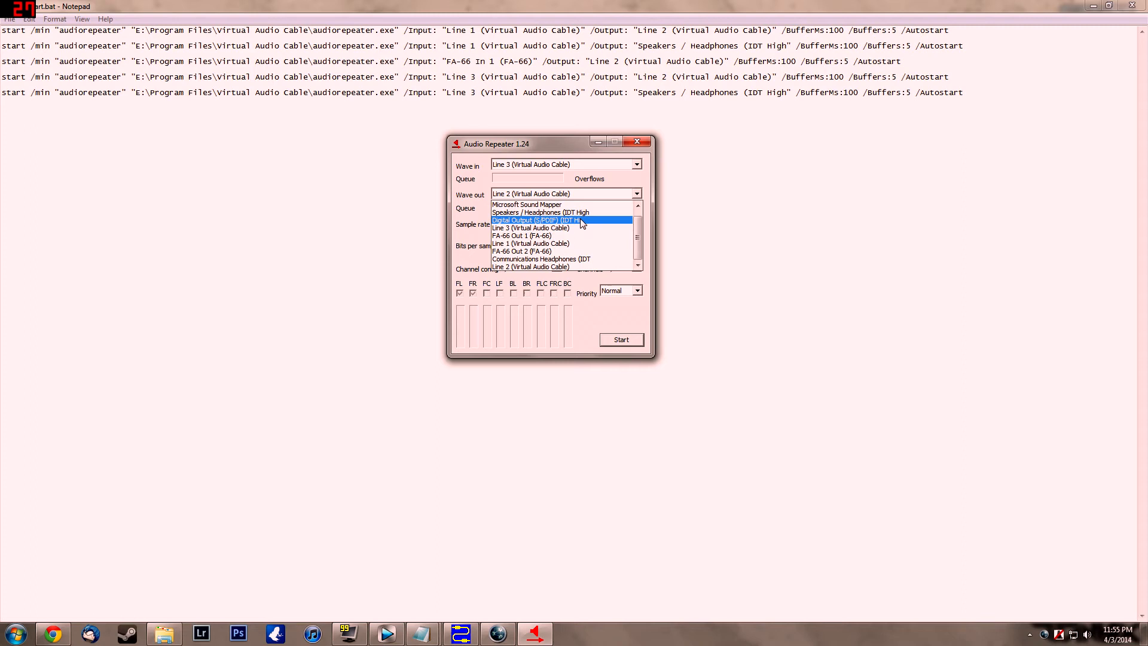
pyautogui.moveTo(576, 224)
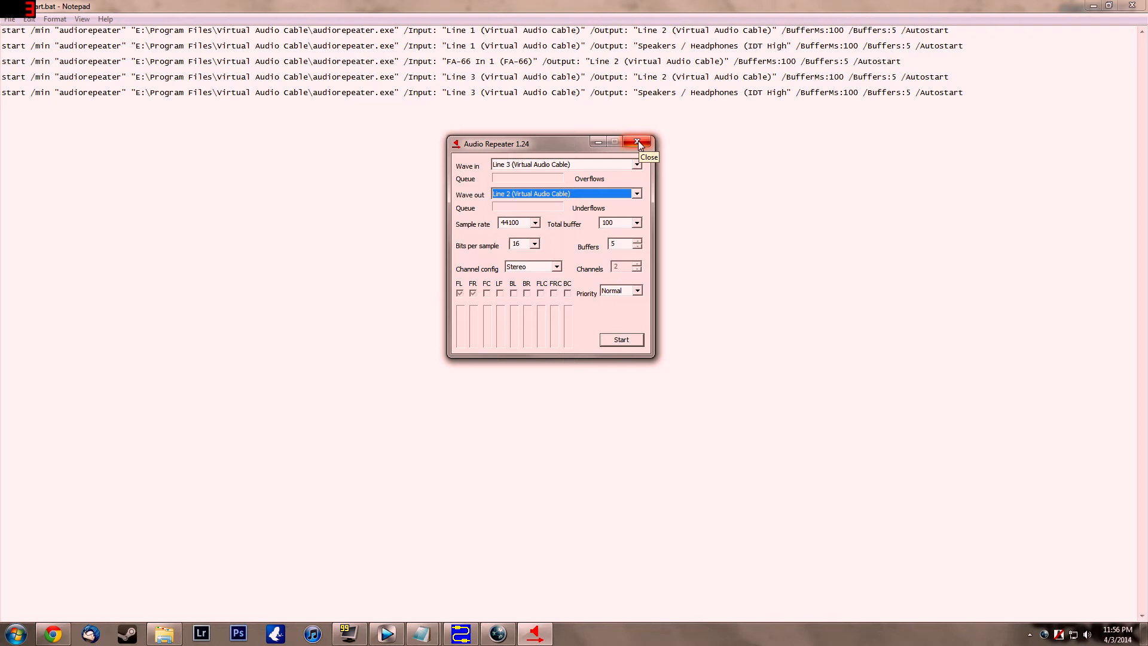
# - Close the VAC start script in Notepad, leaving the stopped repeater on the desktop
pyautogui.click(637, 142)
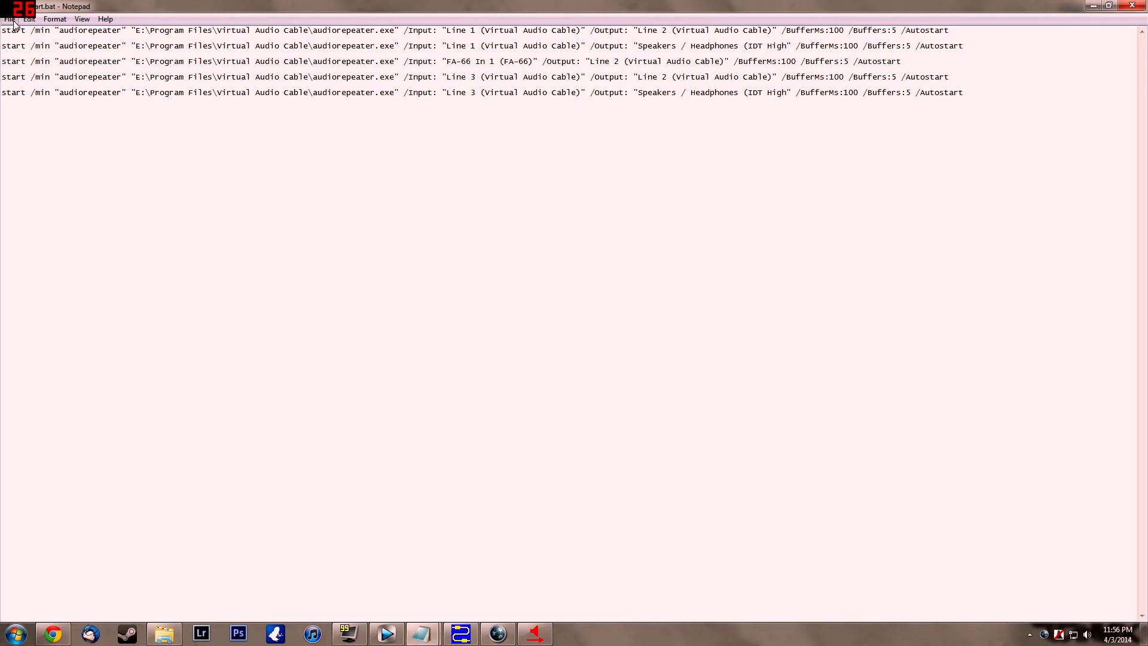
pyautogui.moveTo(235, 10)
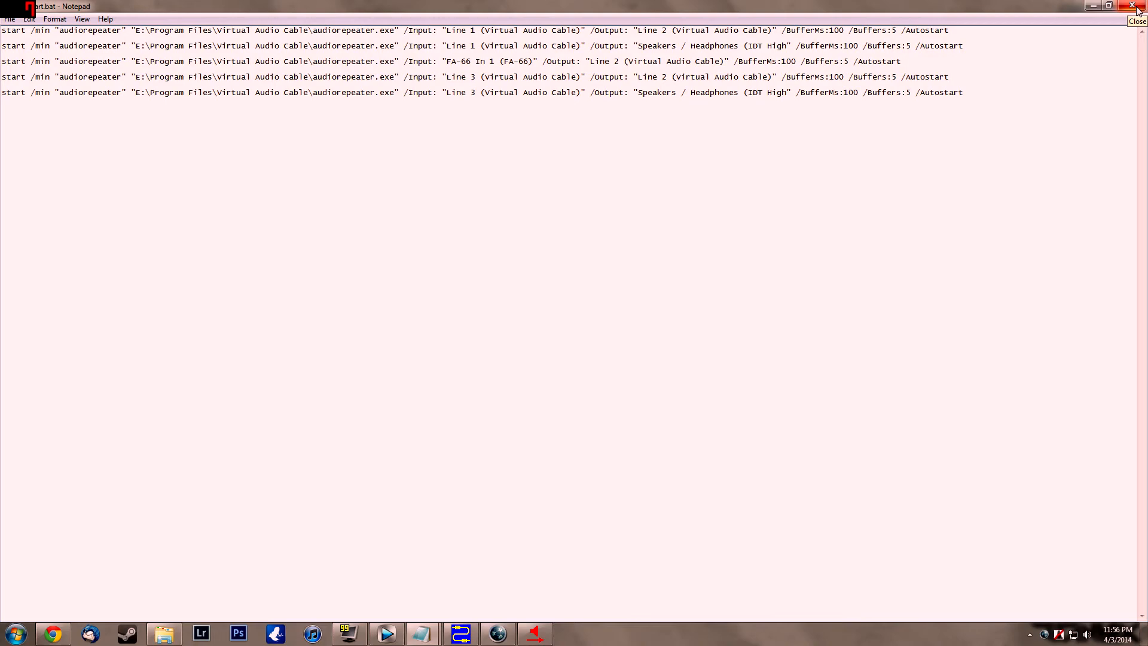
pyautogui.click(1138, 6)
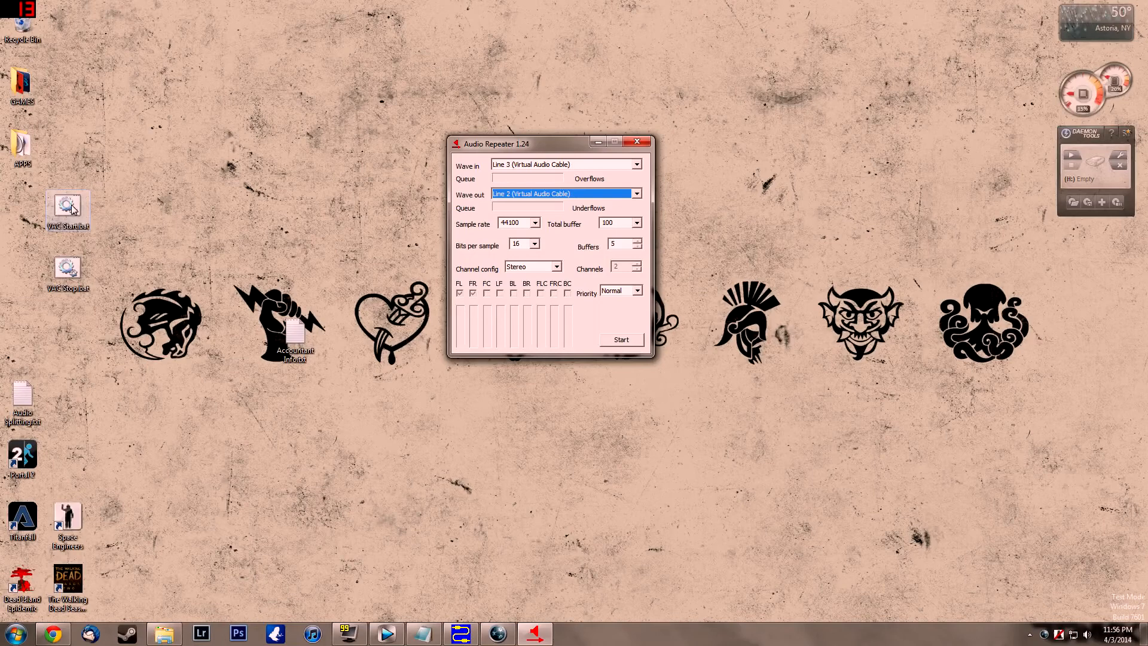
pyautogui.click(635, 194)
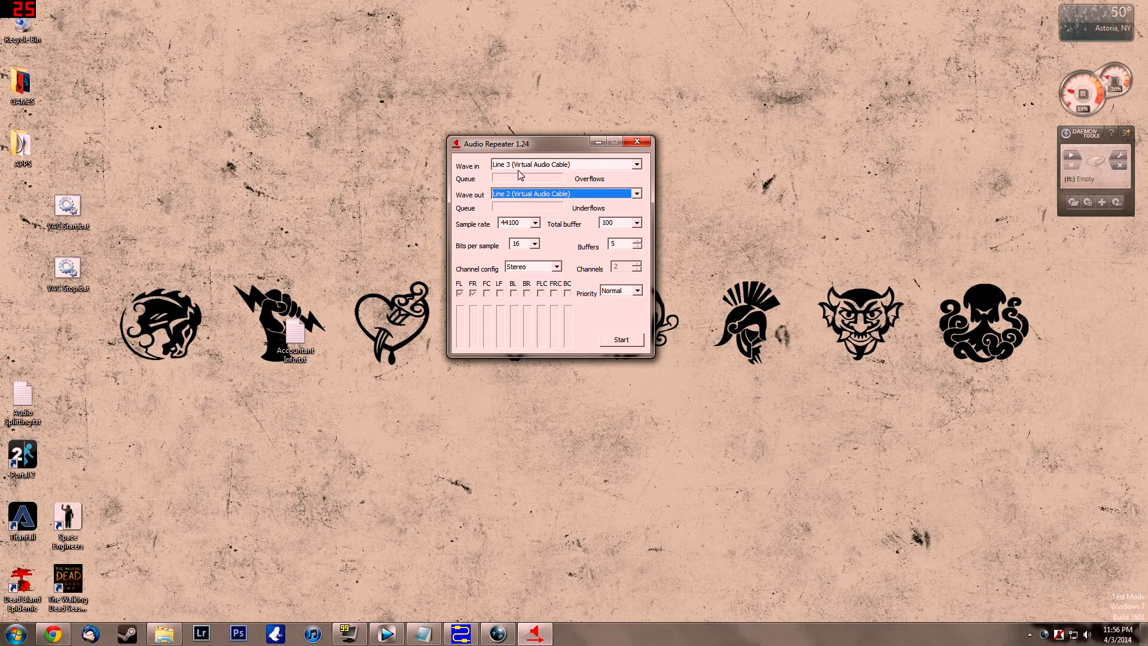
pyautogui.moveTo(583, 176)
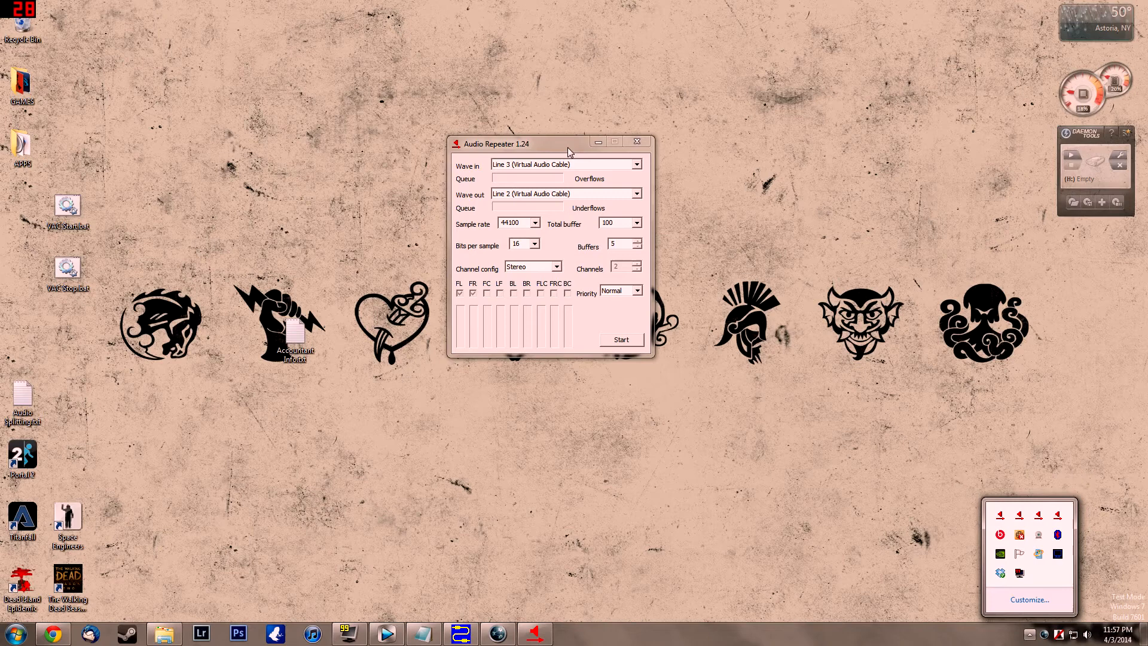
# - Run VAC Stop.bat and confirm in the tray overflow that no repeaters remain
pyautogui.rightClick(67, 269)
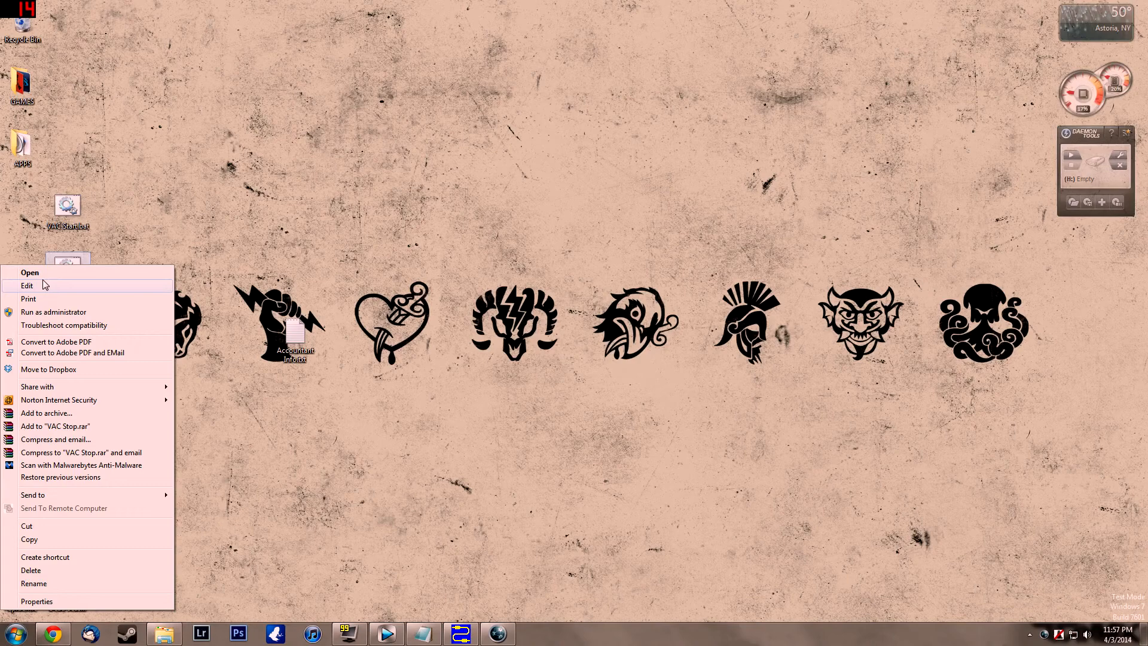
pyautogui.click(28, 286)
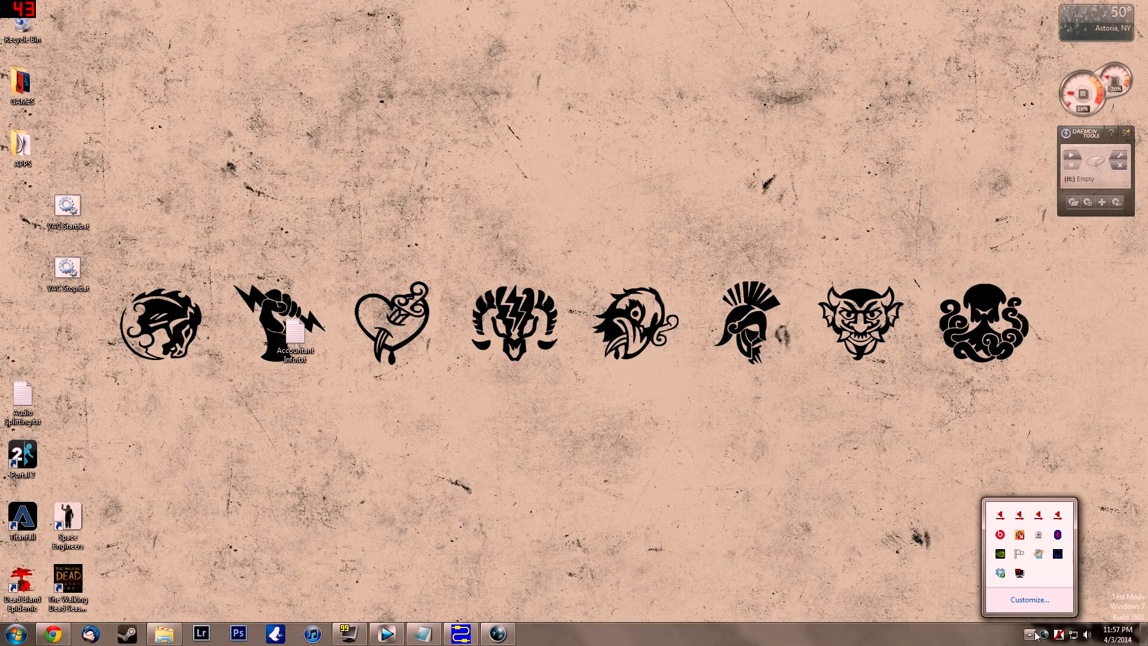
pyautogui.moveTo(67, 269)
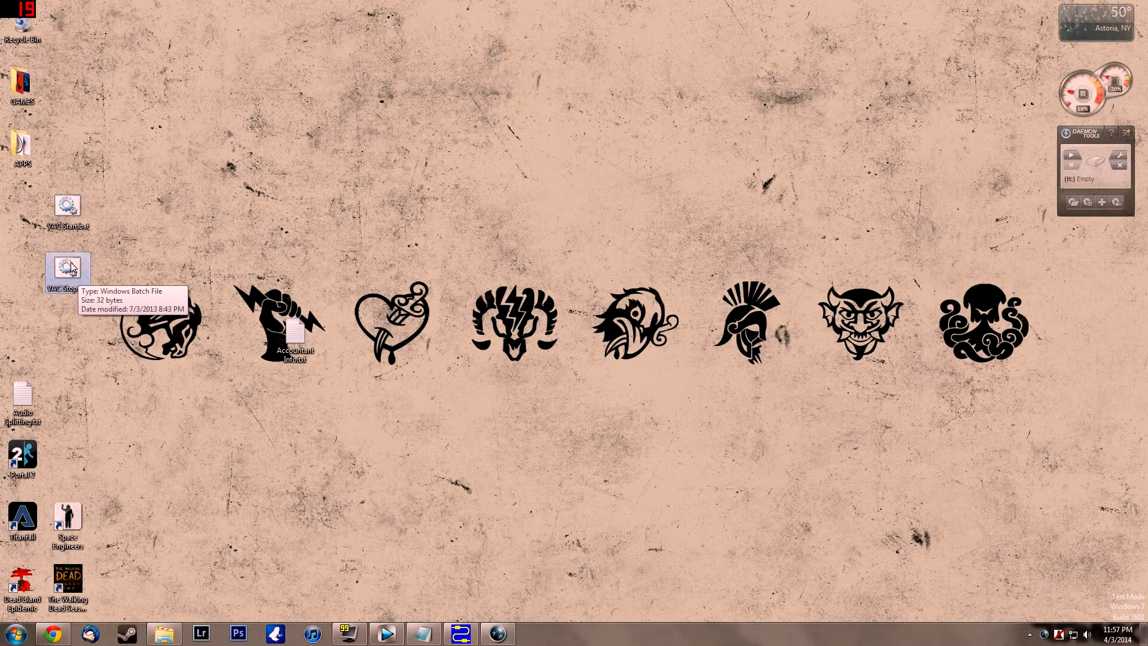
pyautogui.click(1030, 634)
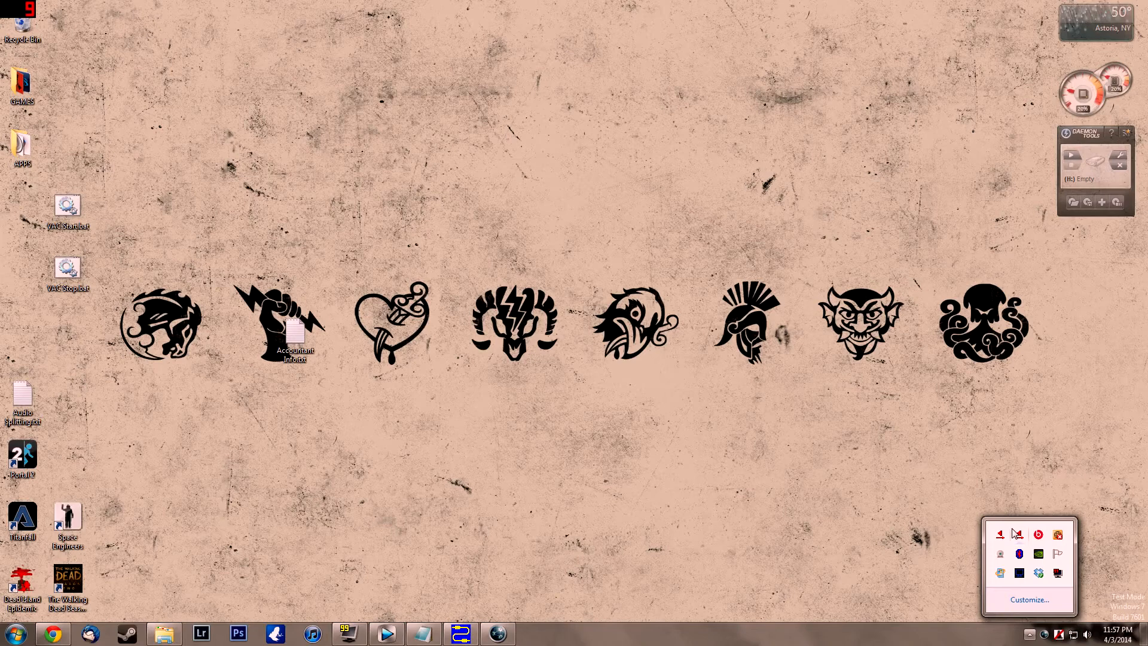
pyautogui.click(1030, 634)
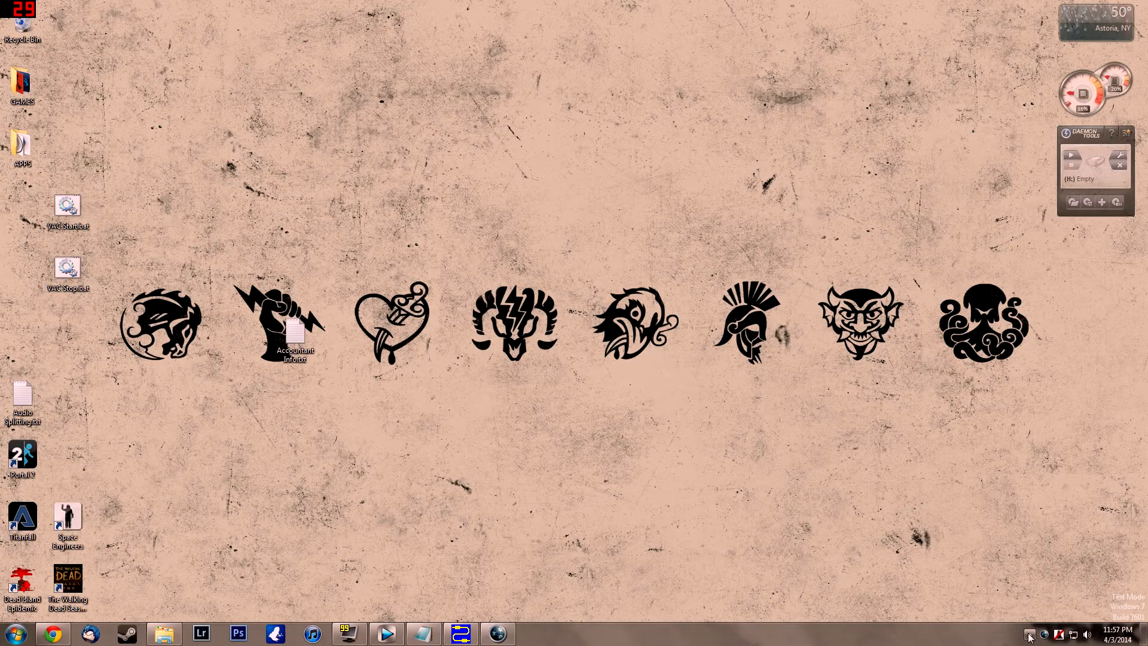